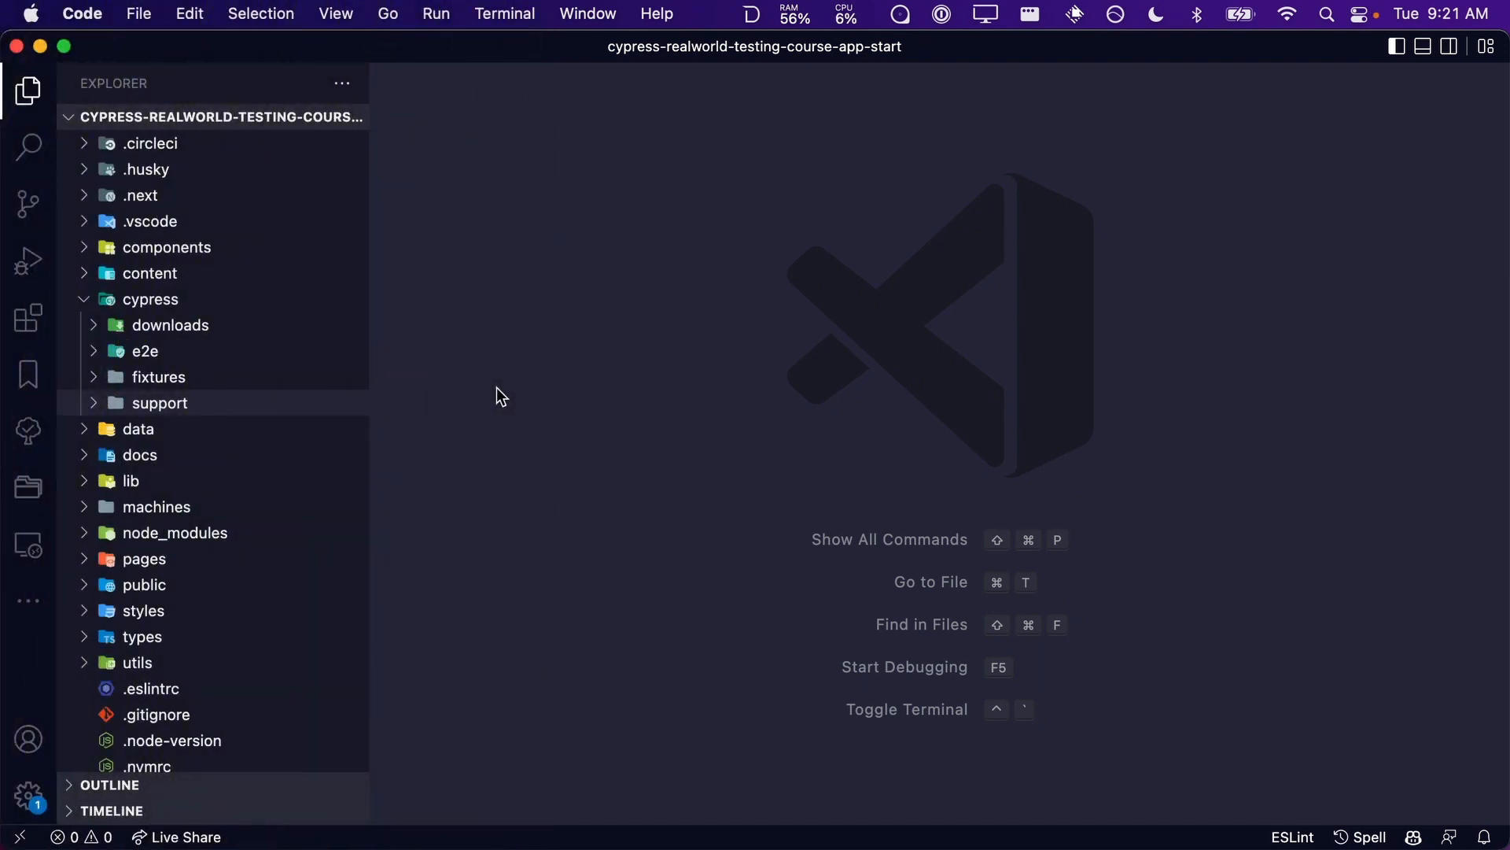
Open commands.ts from cypress/support and remove its comment lines.
click(159, 403)
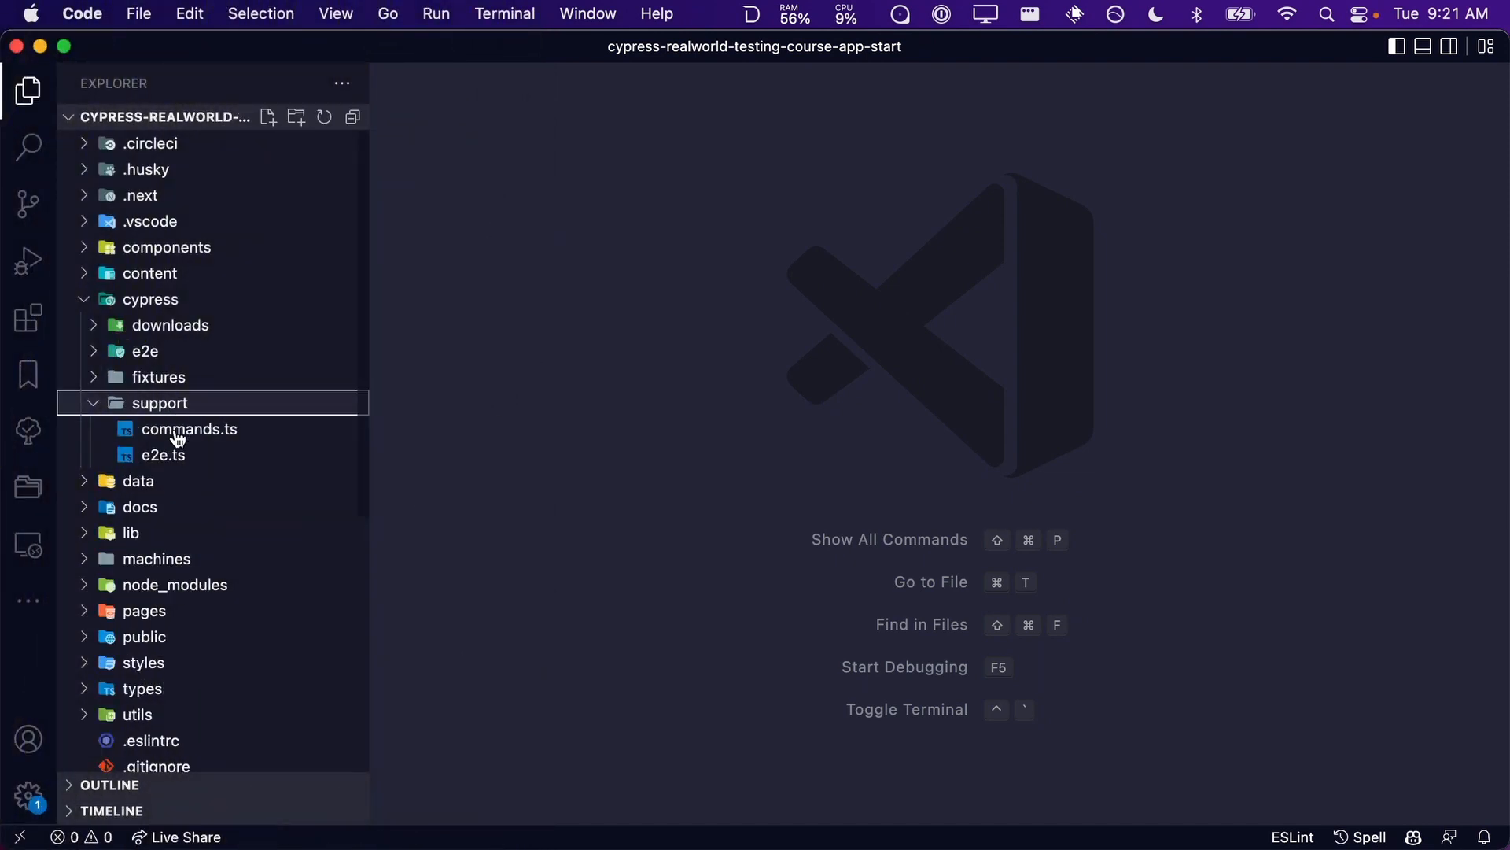
double_click(189, 428)
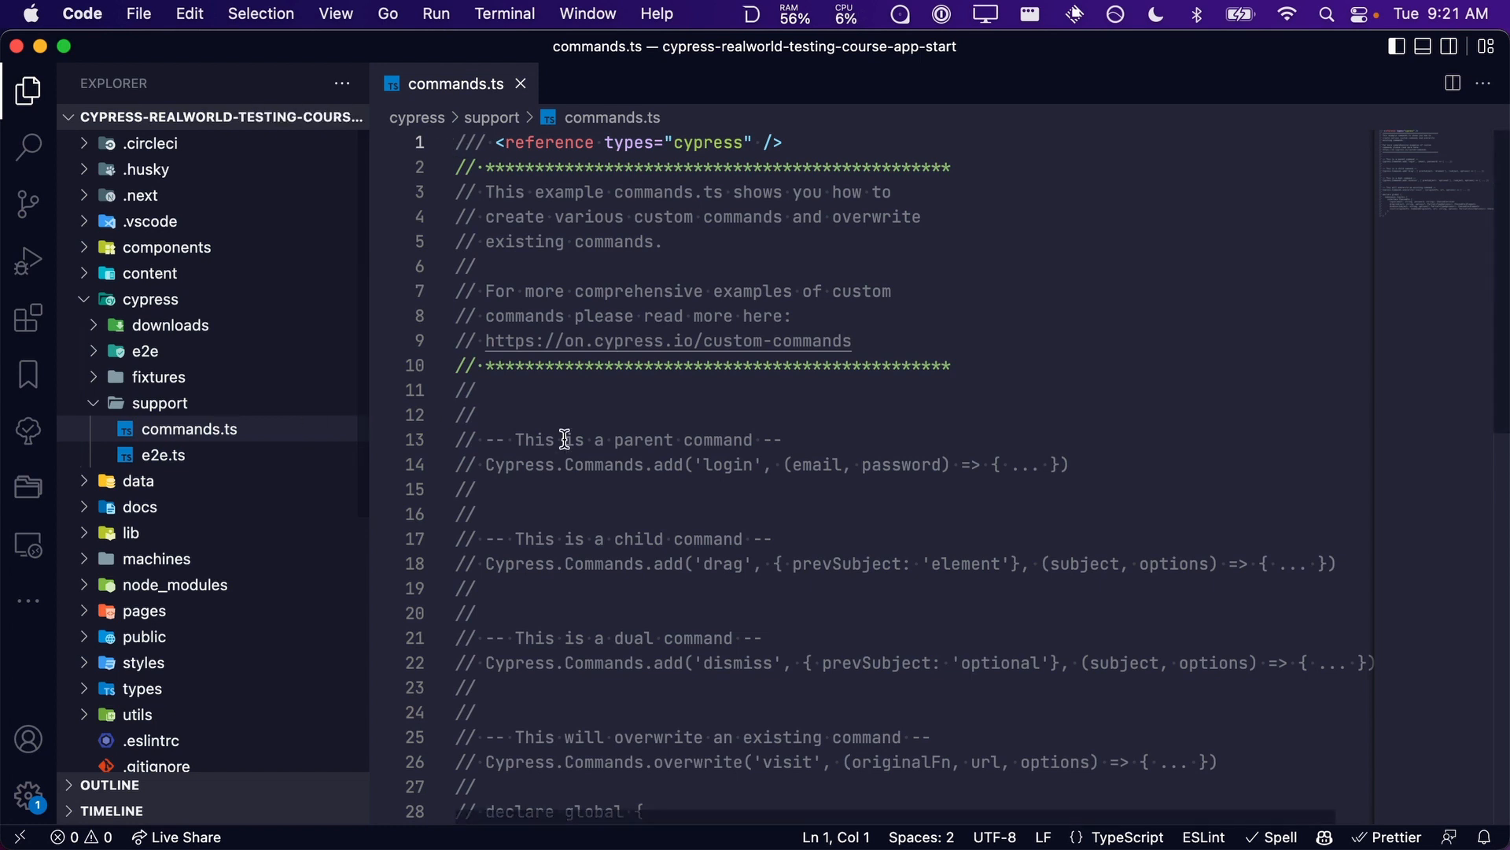
scroll(down, 3)
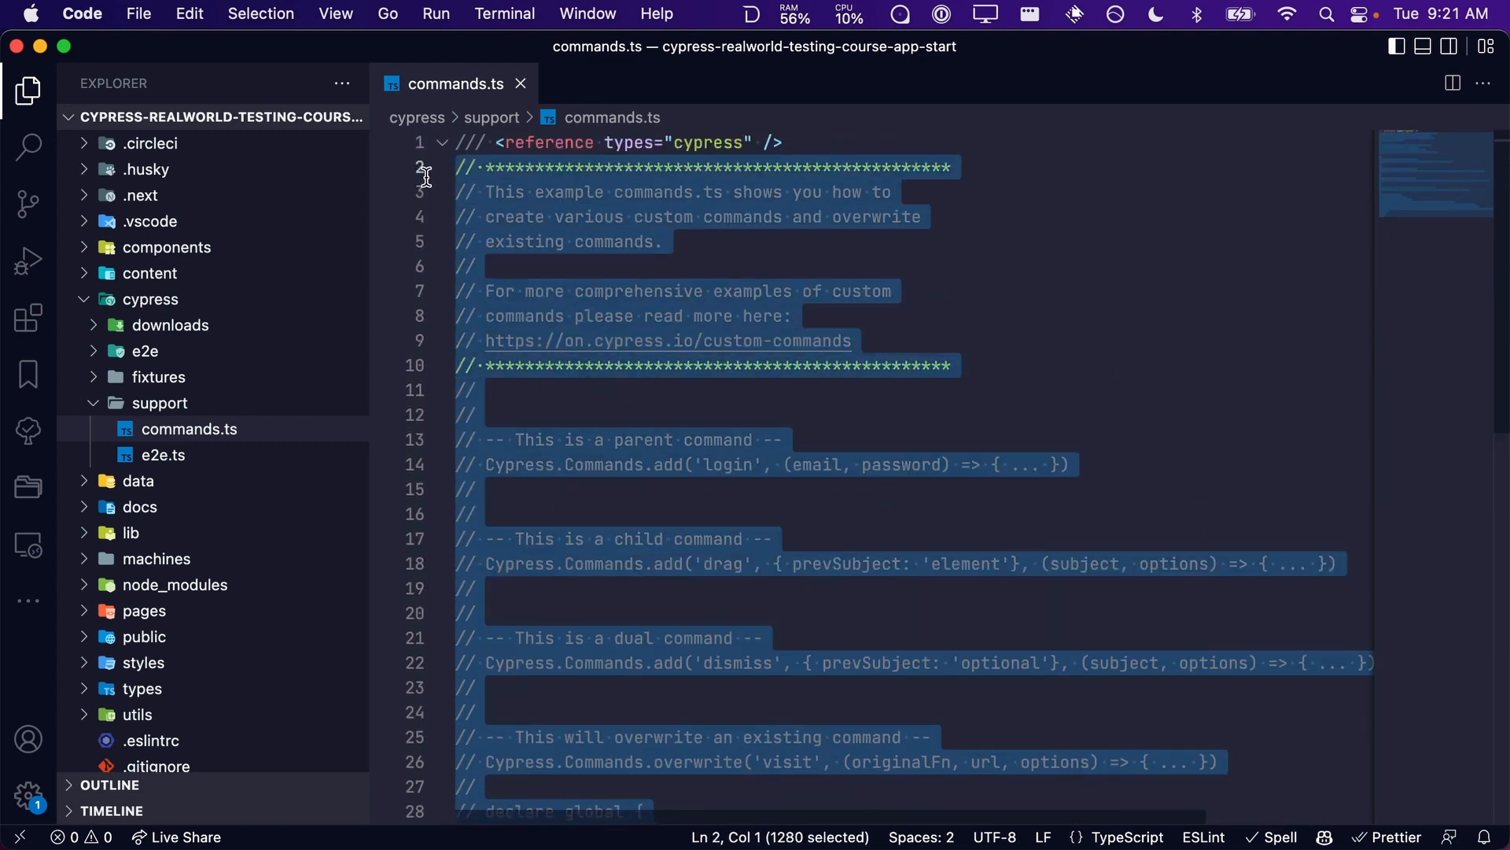
key(Delete)
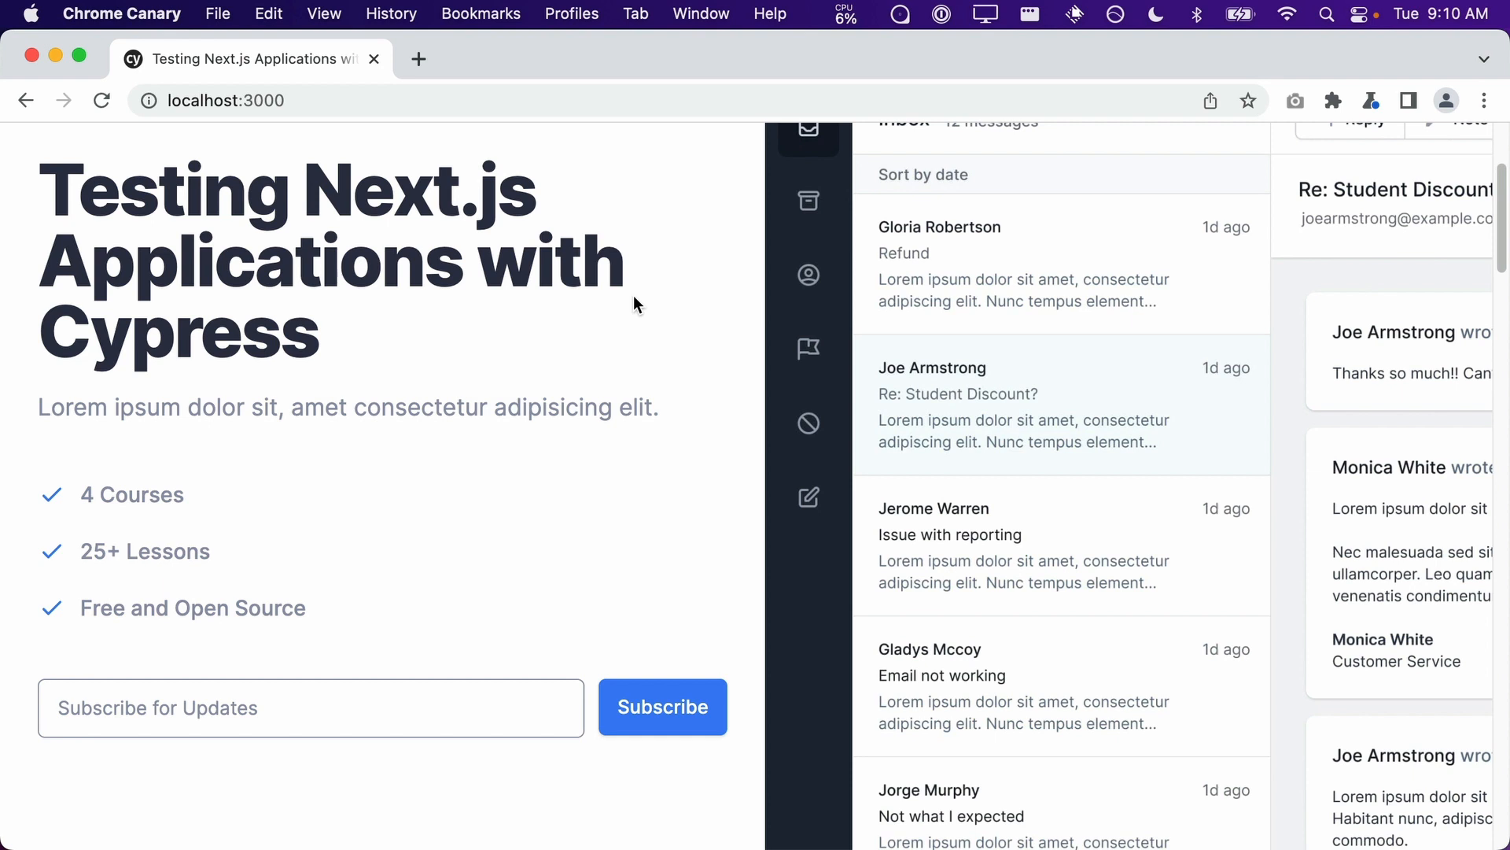
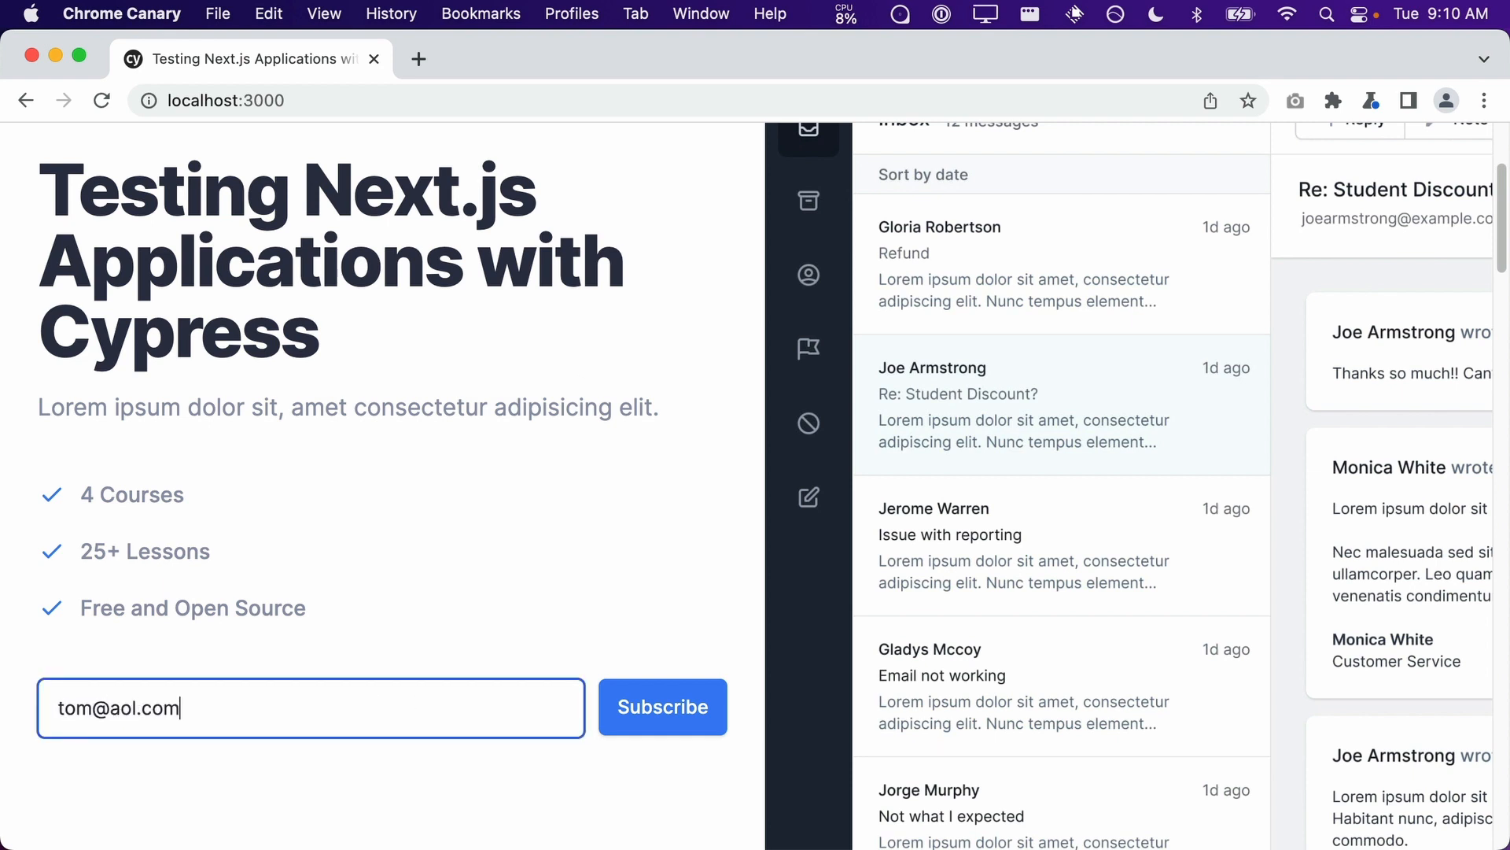
click(663, 706)
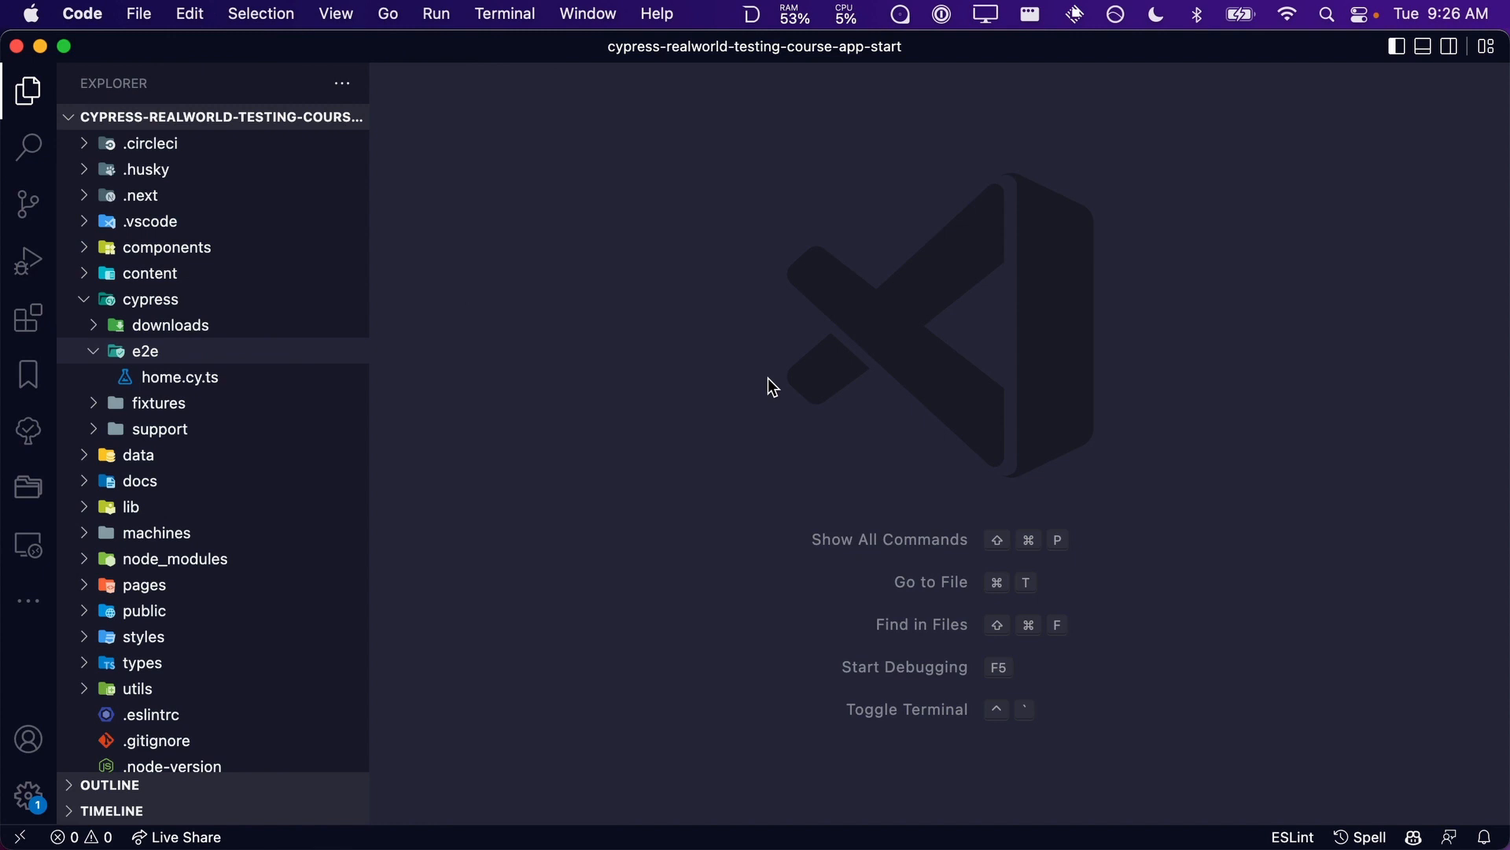
Create a new spec file named subscribe.cy.ts inside cypress/e2e.
right_click(145, 351)
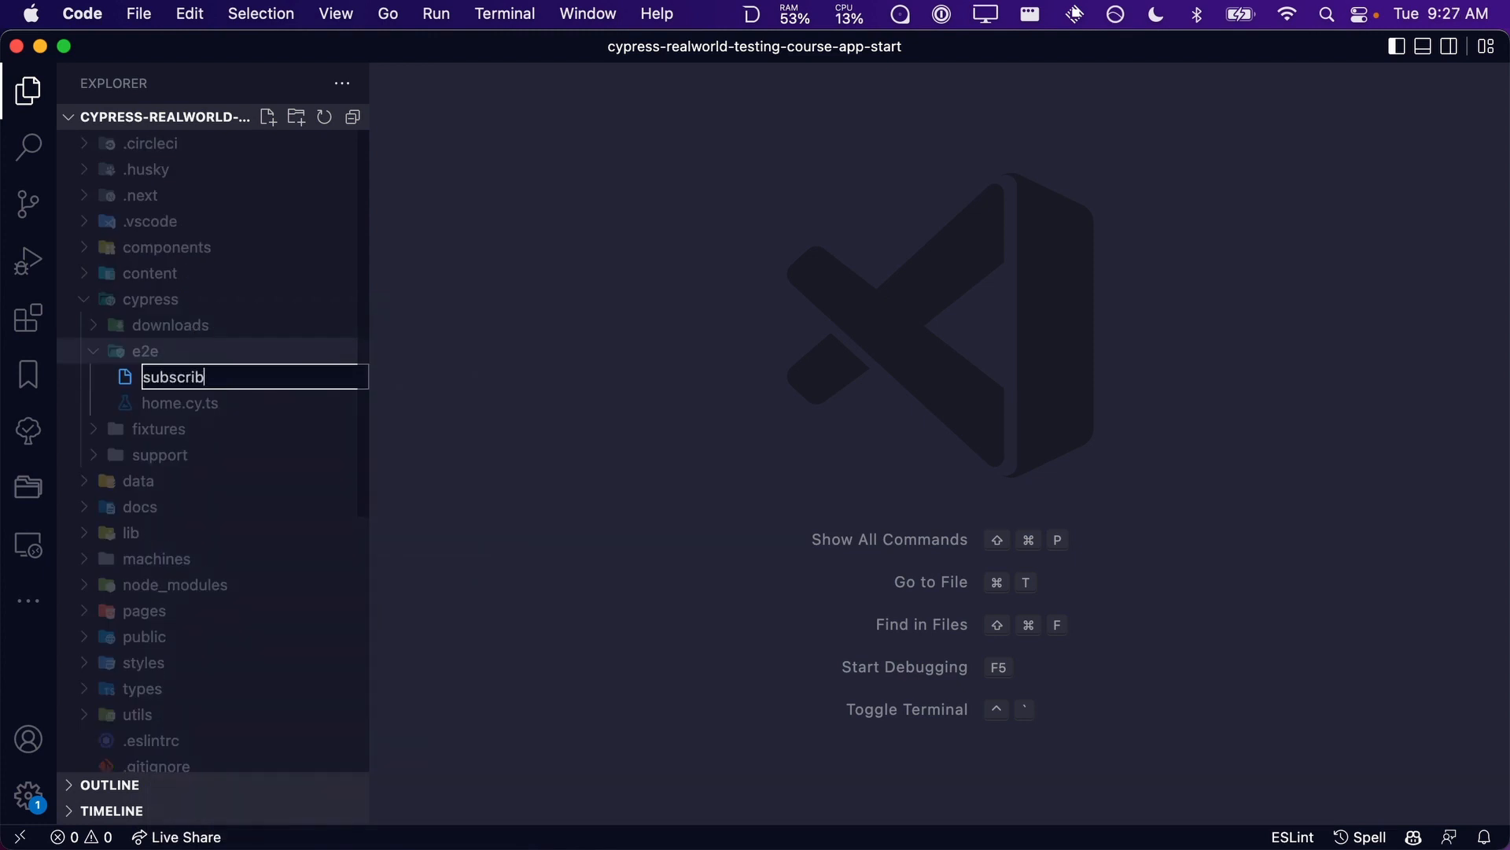
key(Enter)
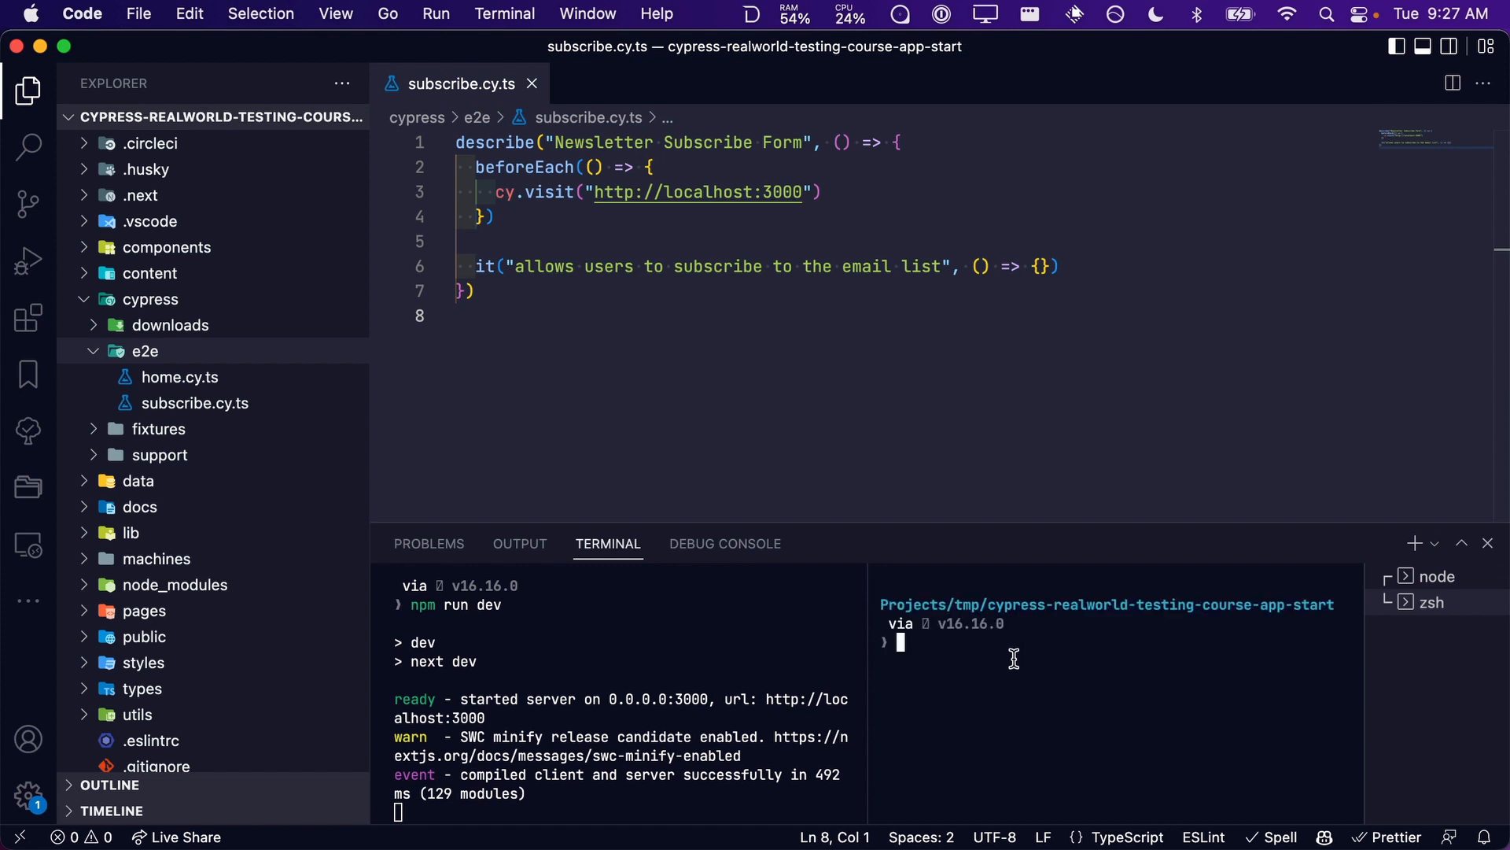
Launch Cypress with npx cypress open and run subscribe.cy.ts in Chrome E2E testing.
text(npx cypress open)
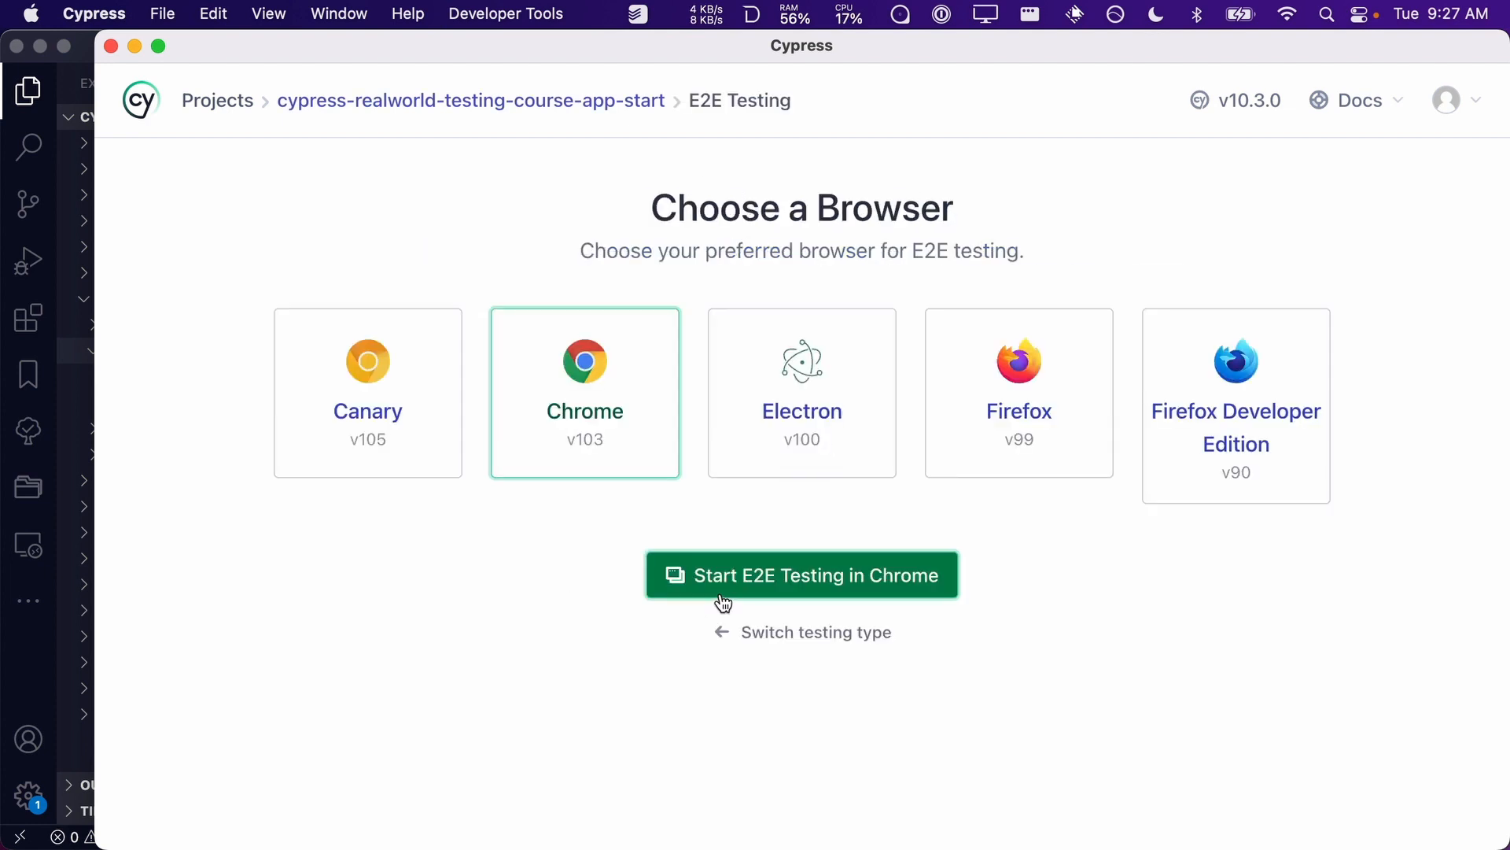
click(800, 576)
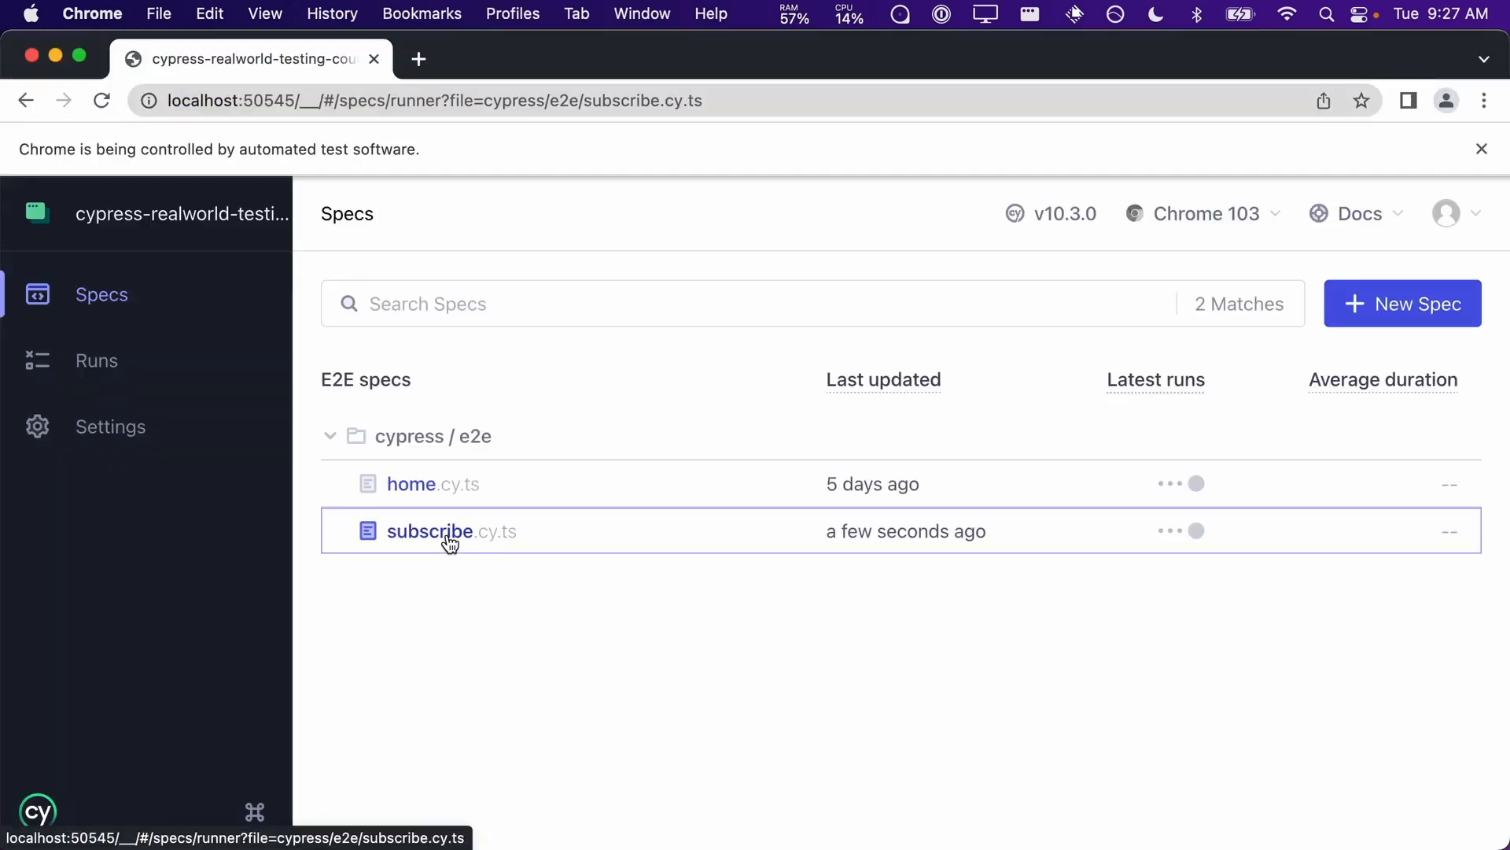
click(428, 530)
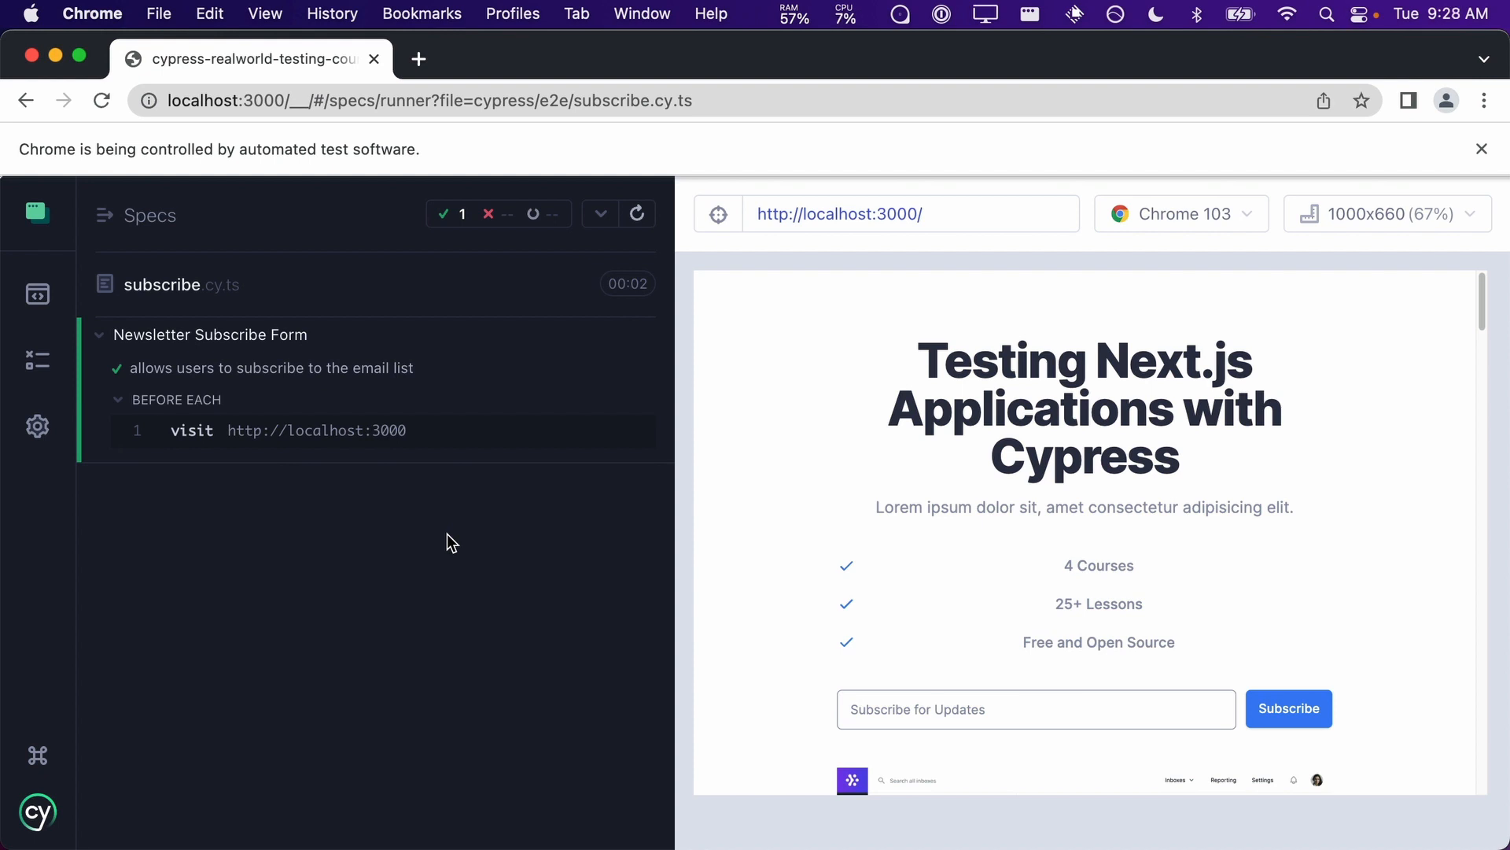
mouse_move(717, 228)
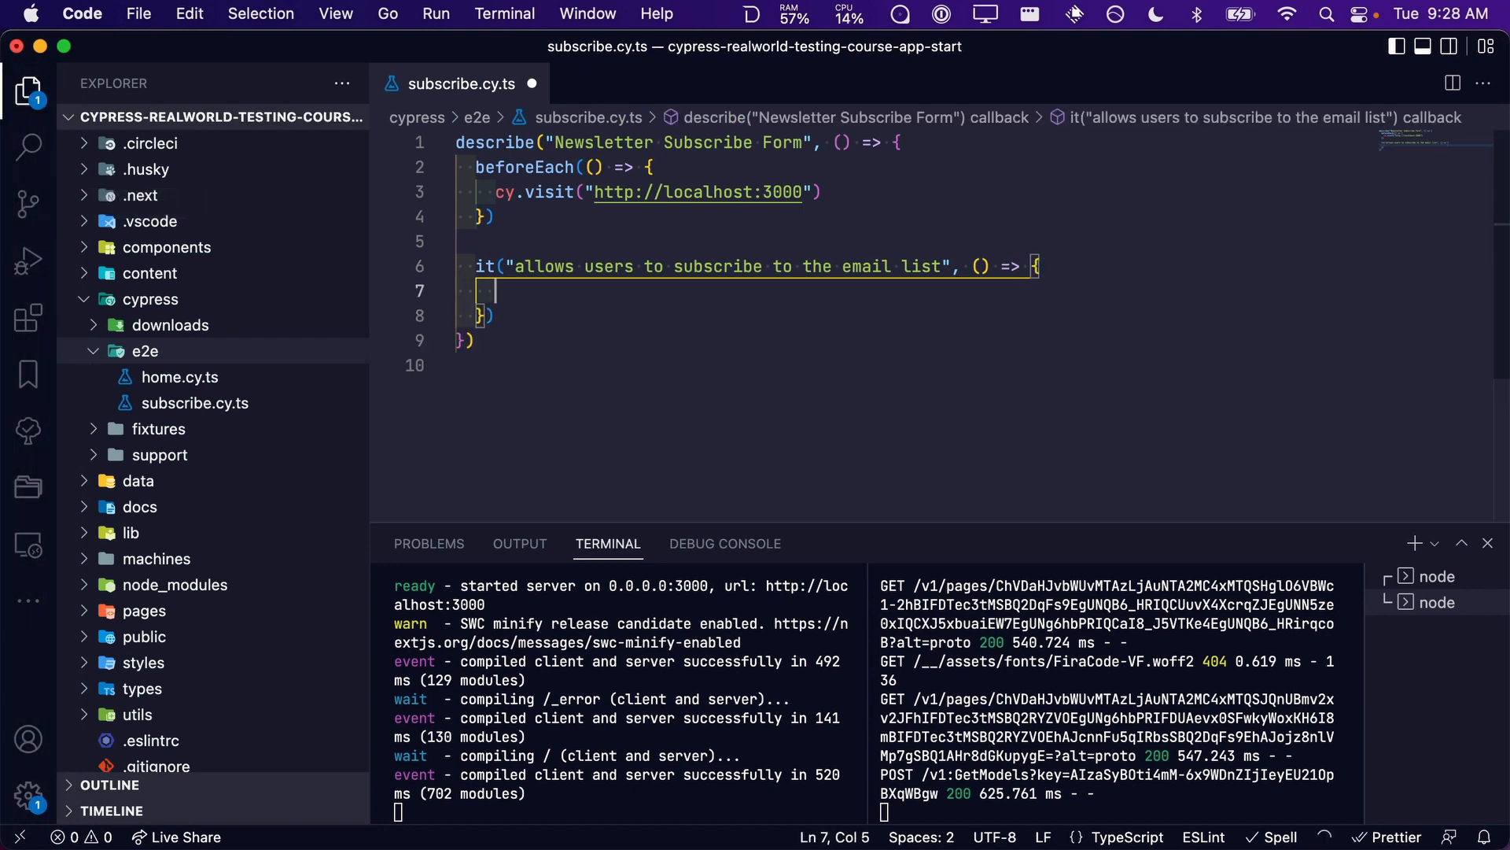
text(cy.getByData()
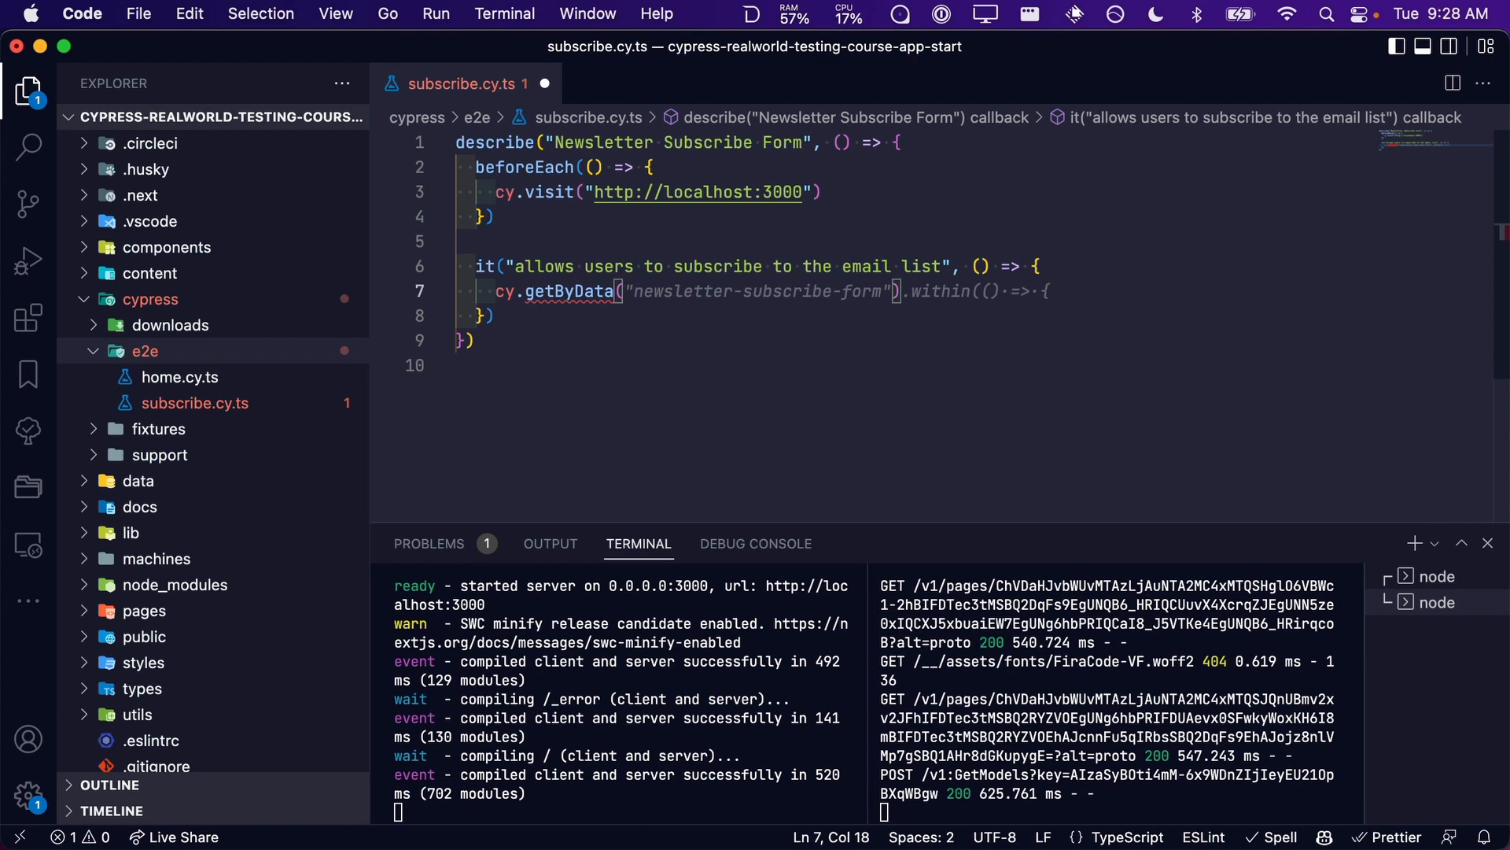
text(email-")
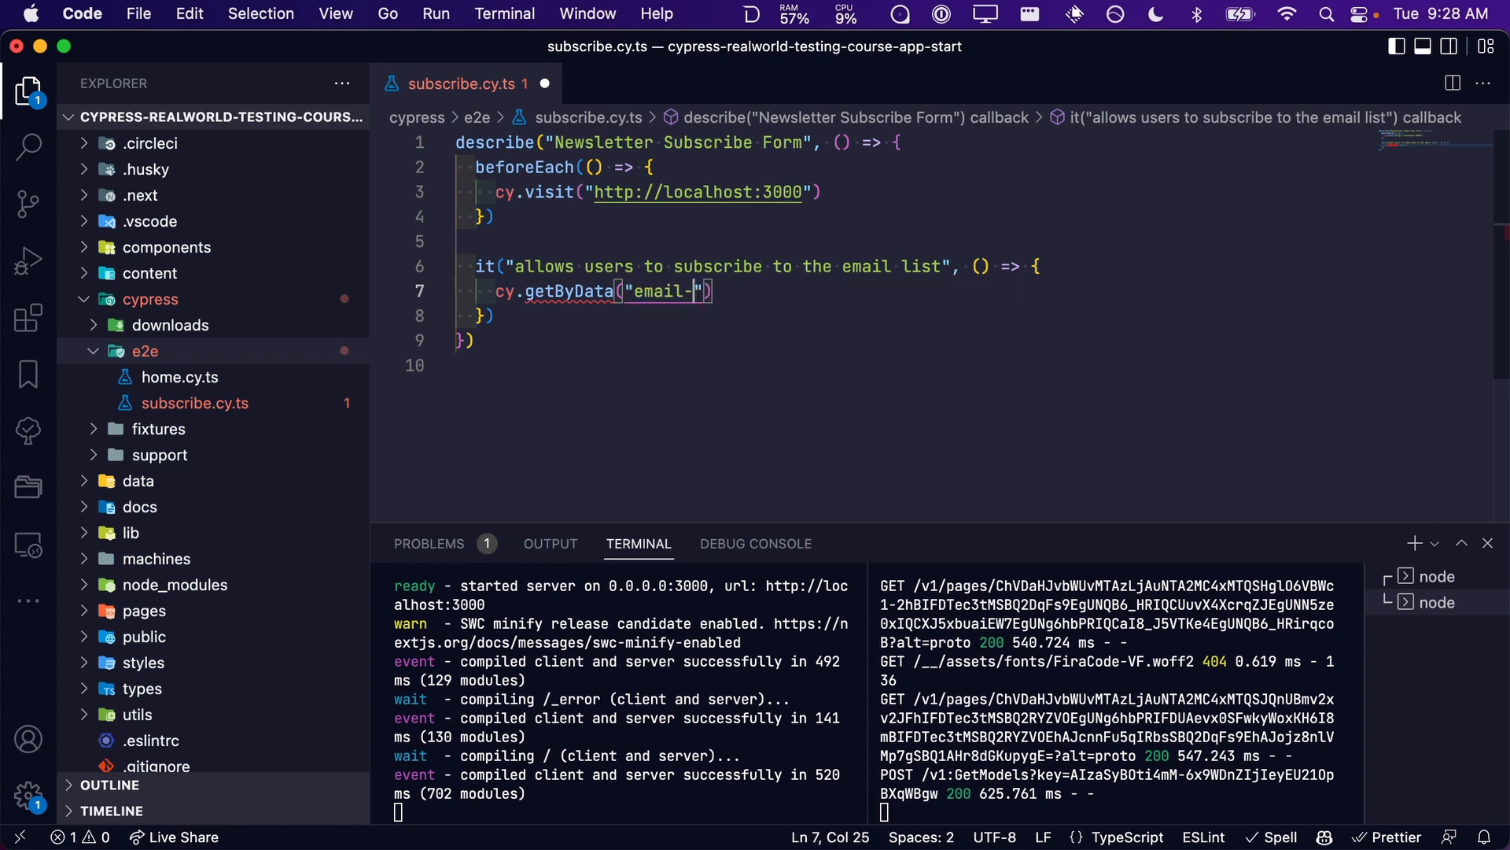
text(input").type()
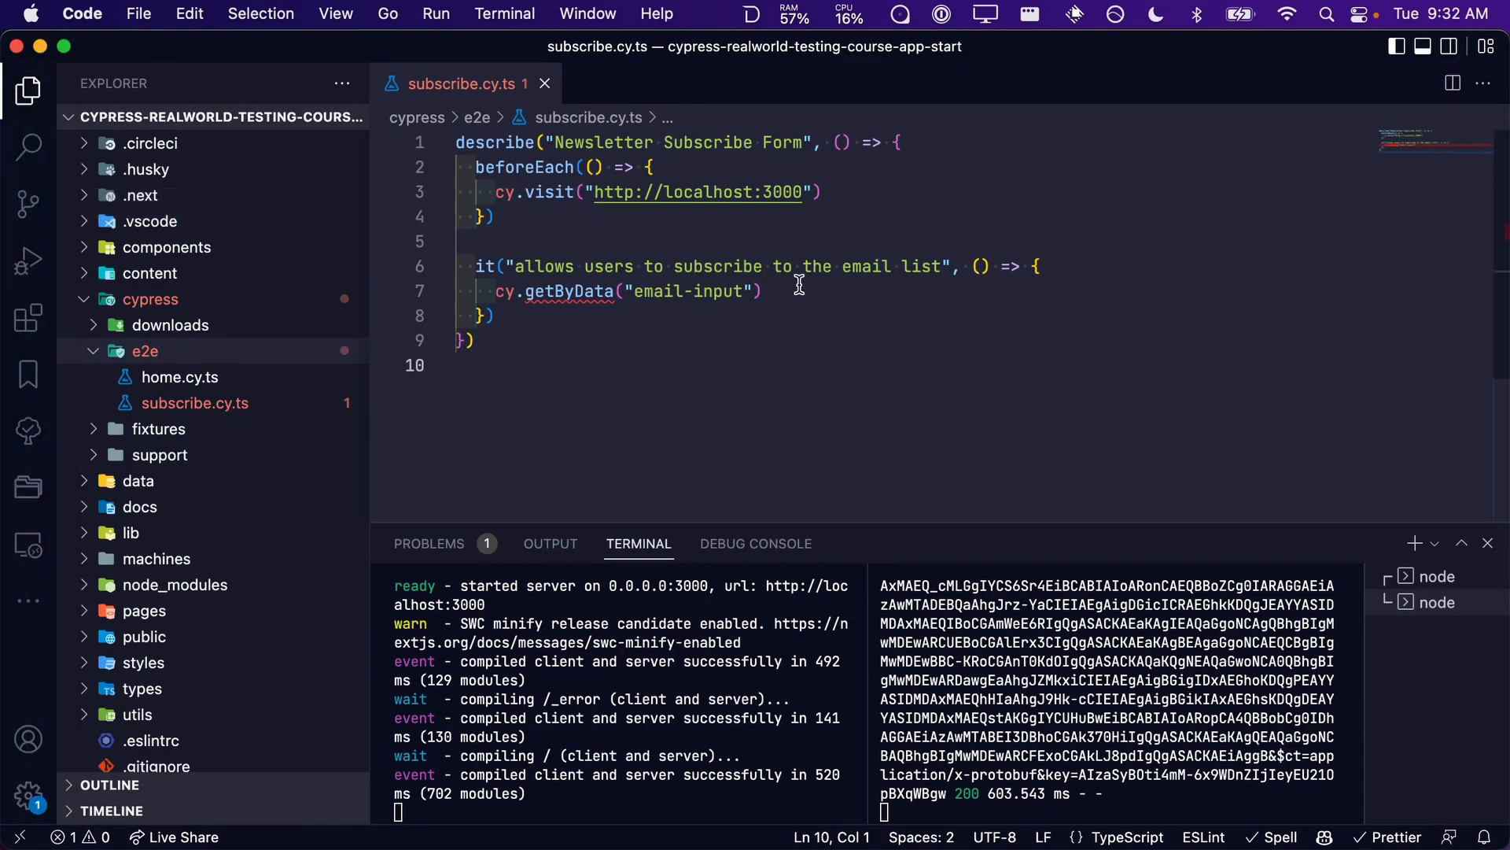
text(.type("toma"))
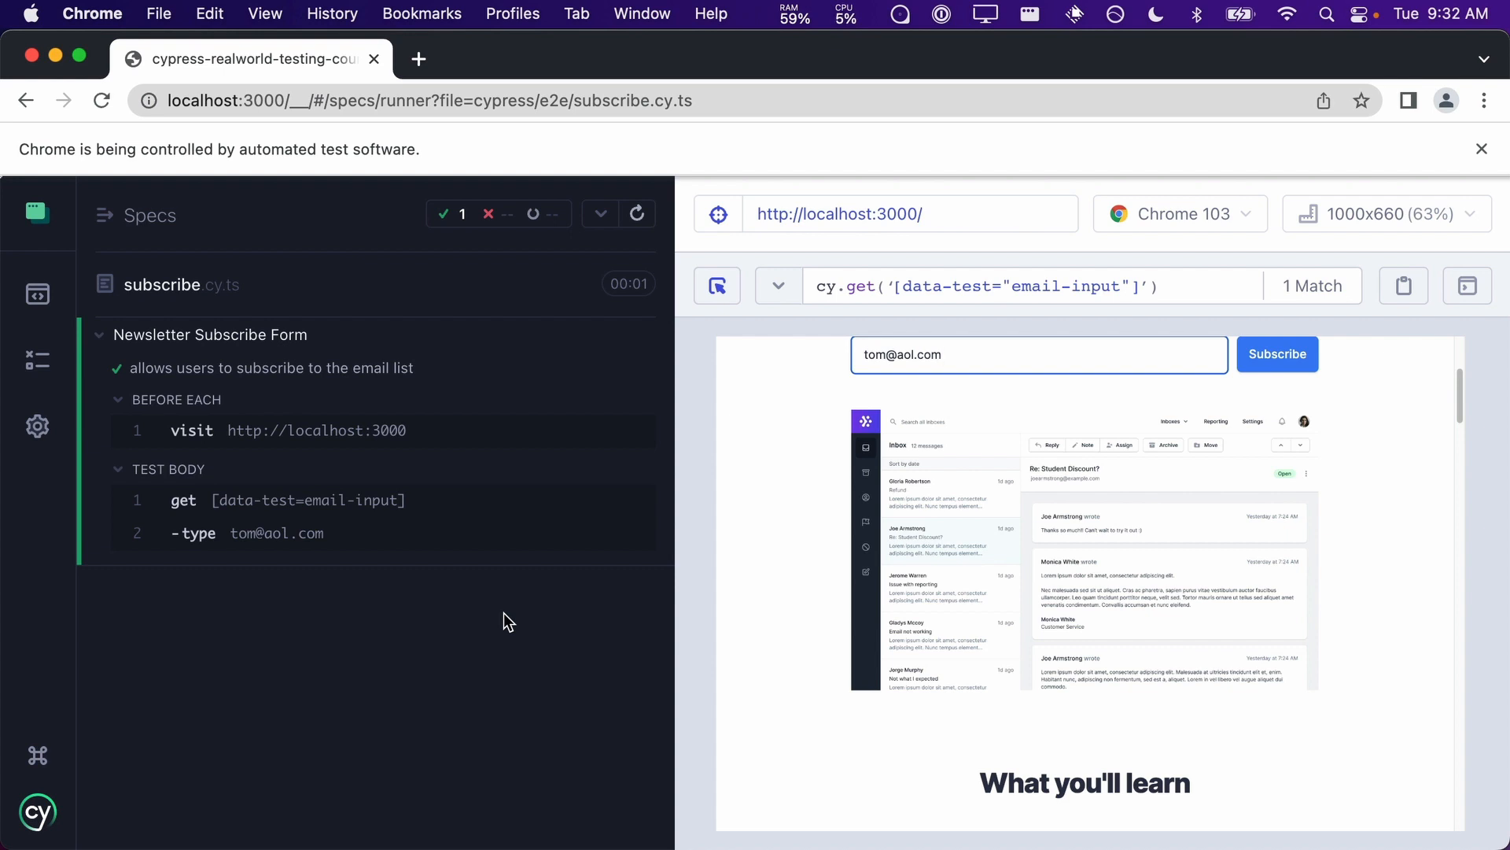
mouse_move(494, 573)
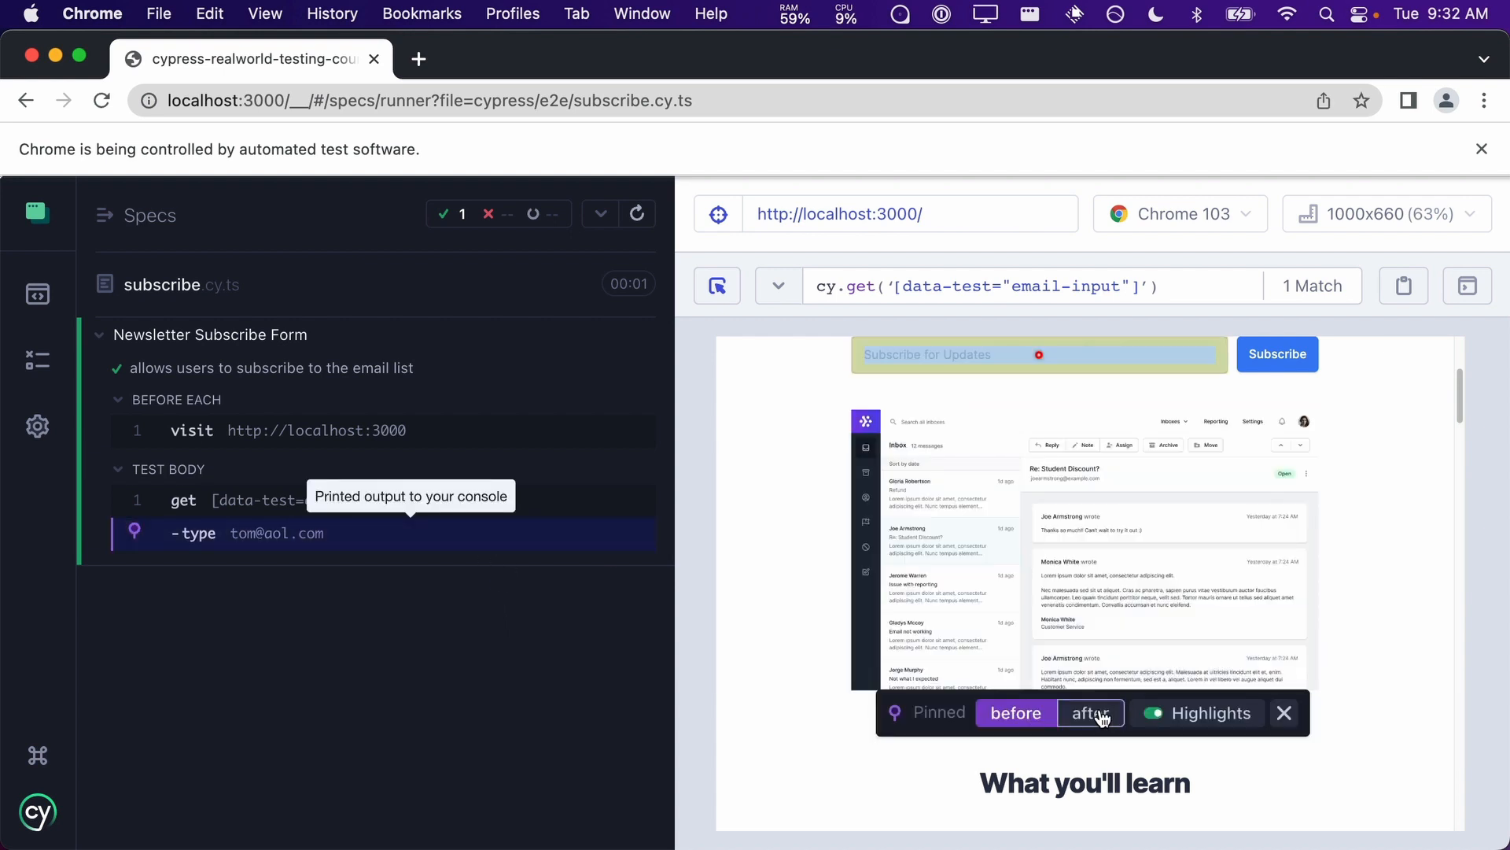
click(1091, 713)
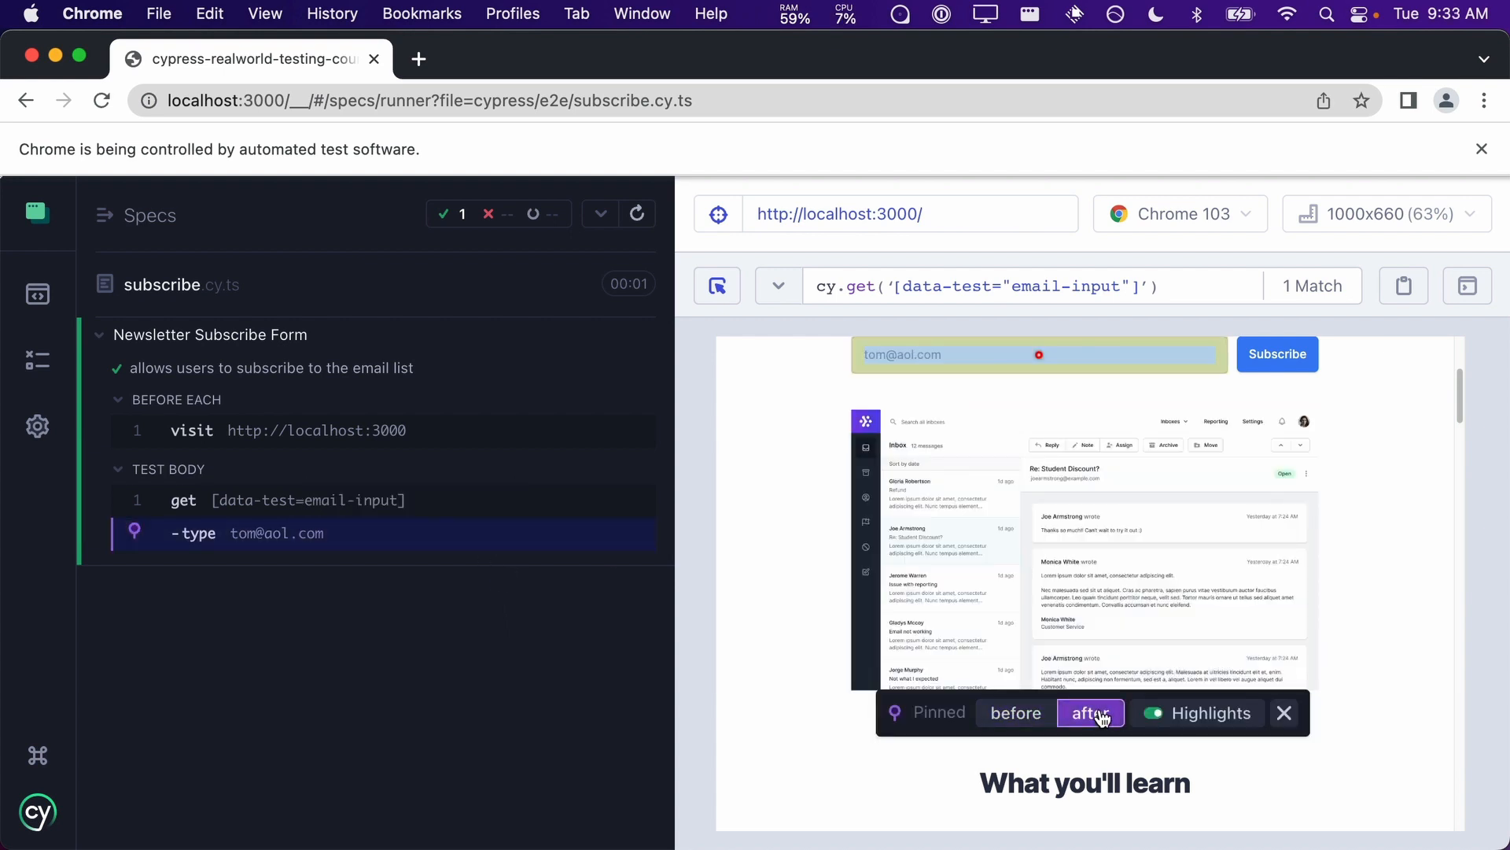
click(1015, 713)
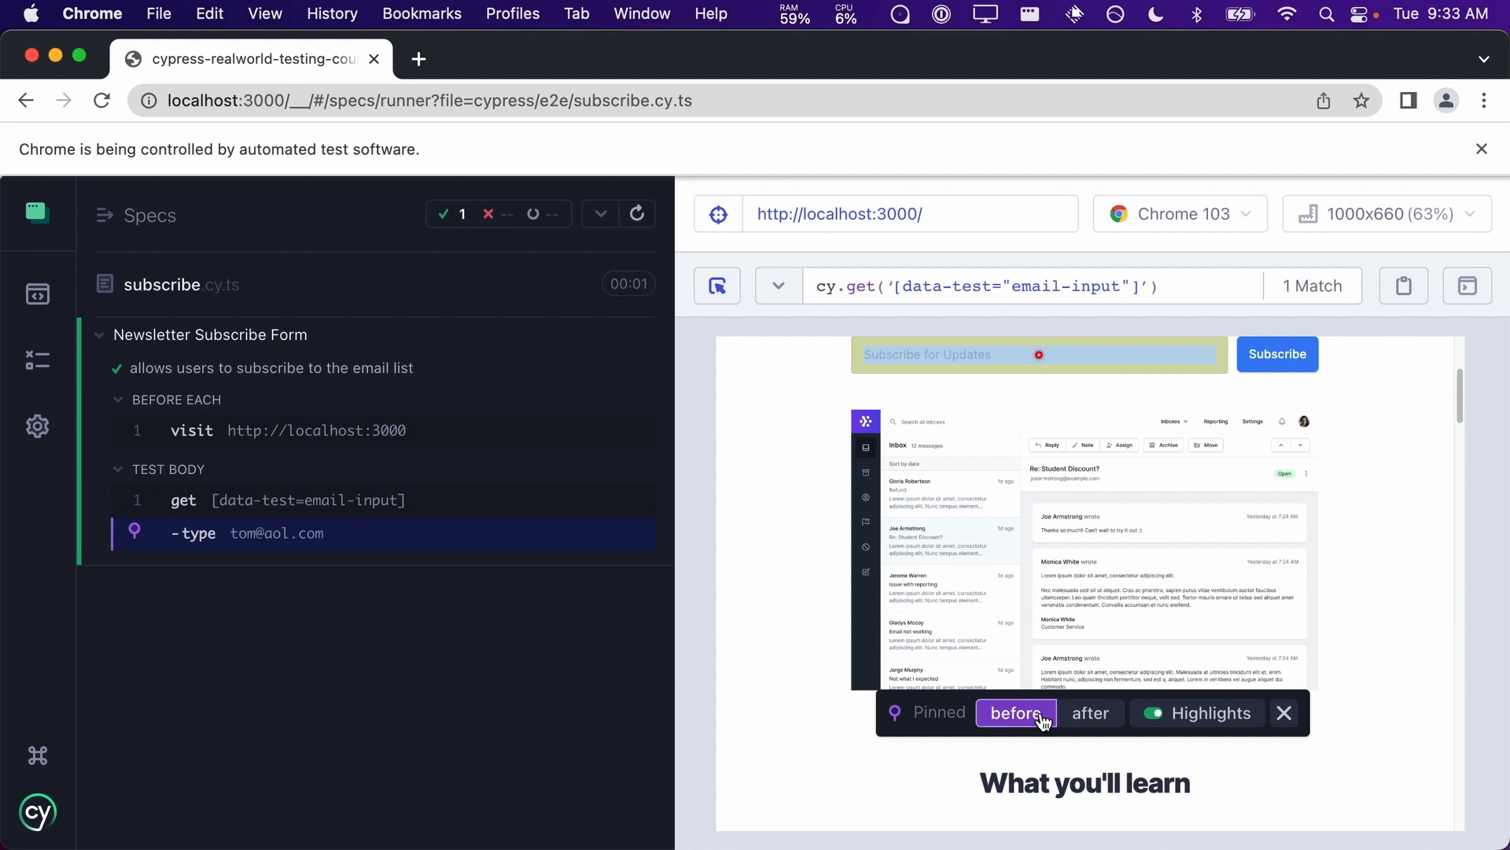
click(1090, 713)
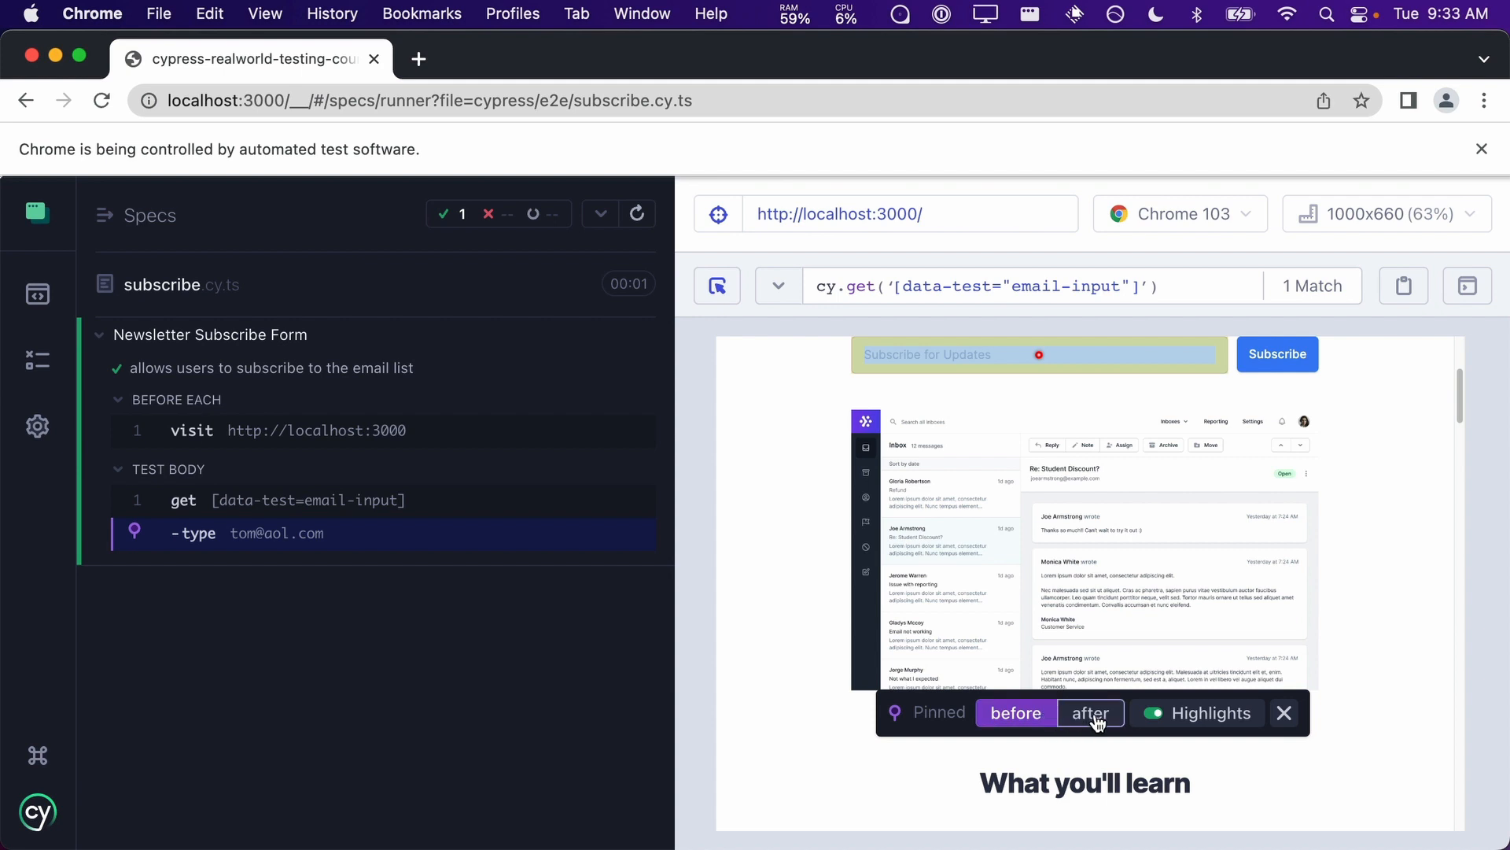
click(1015, 713)
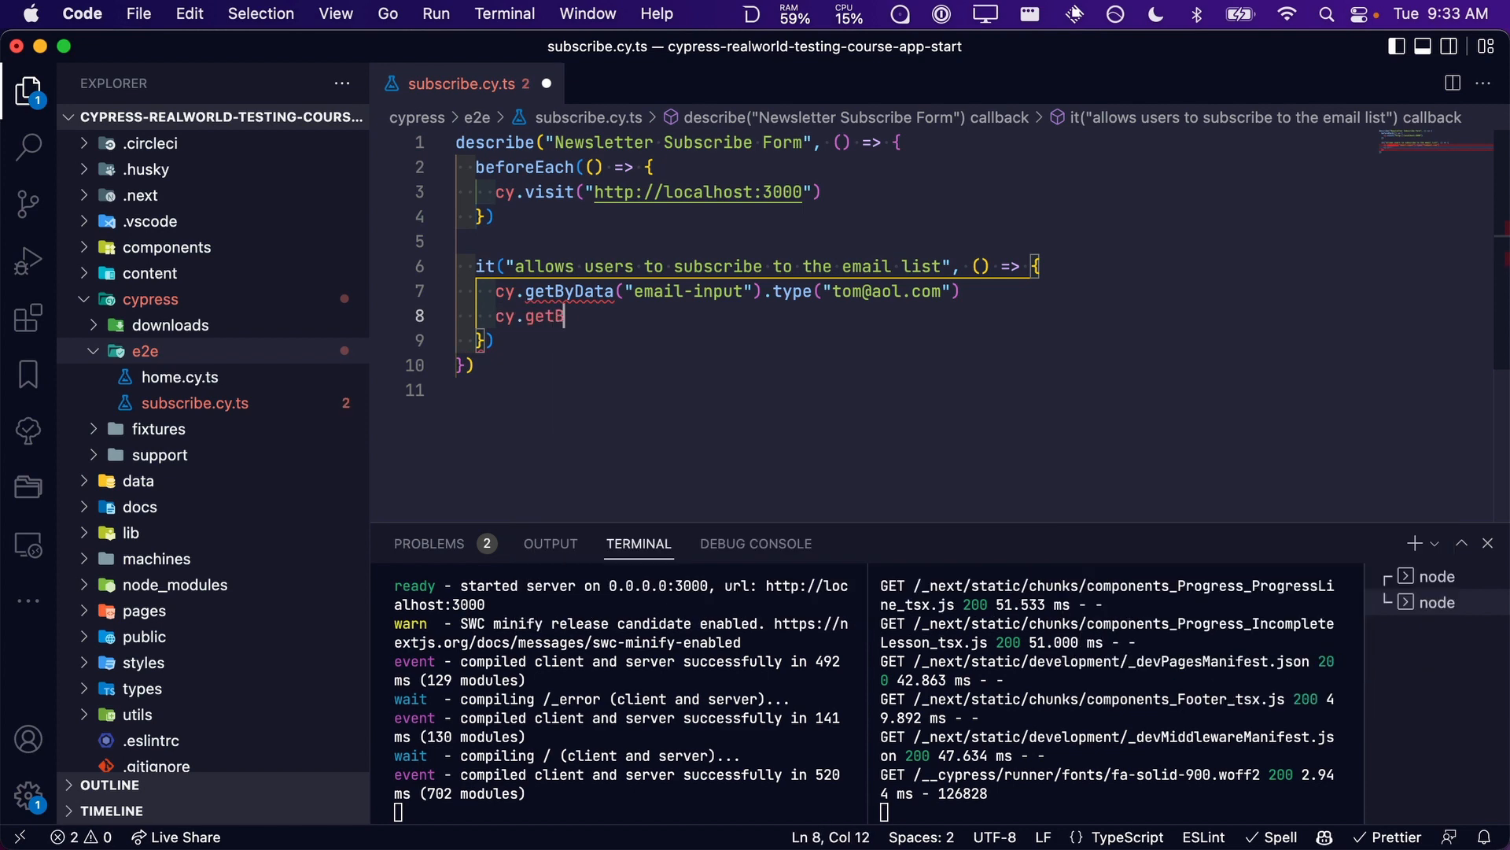
Add cy.getByData("submit-button").click() after the typing step.
text(yData("submit-button").click())
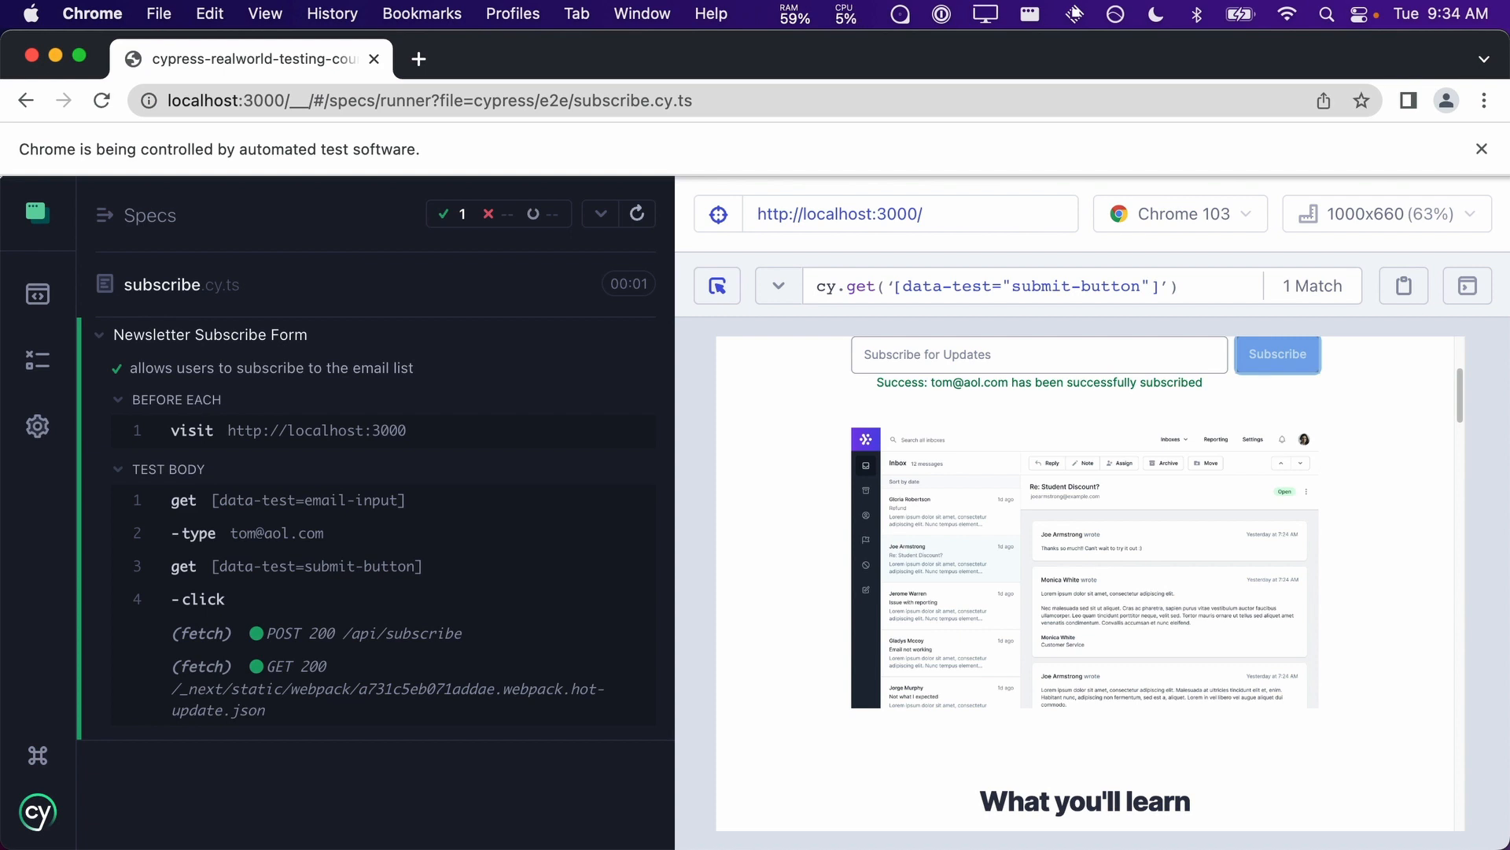
Review the rerun's get/click commands and the POST /api/subscribe request.
click(718, 285)
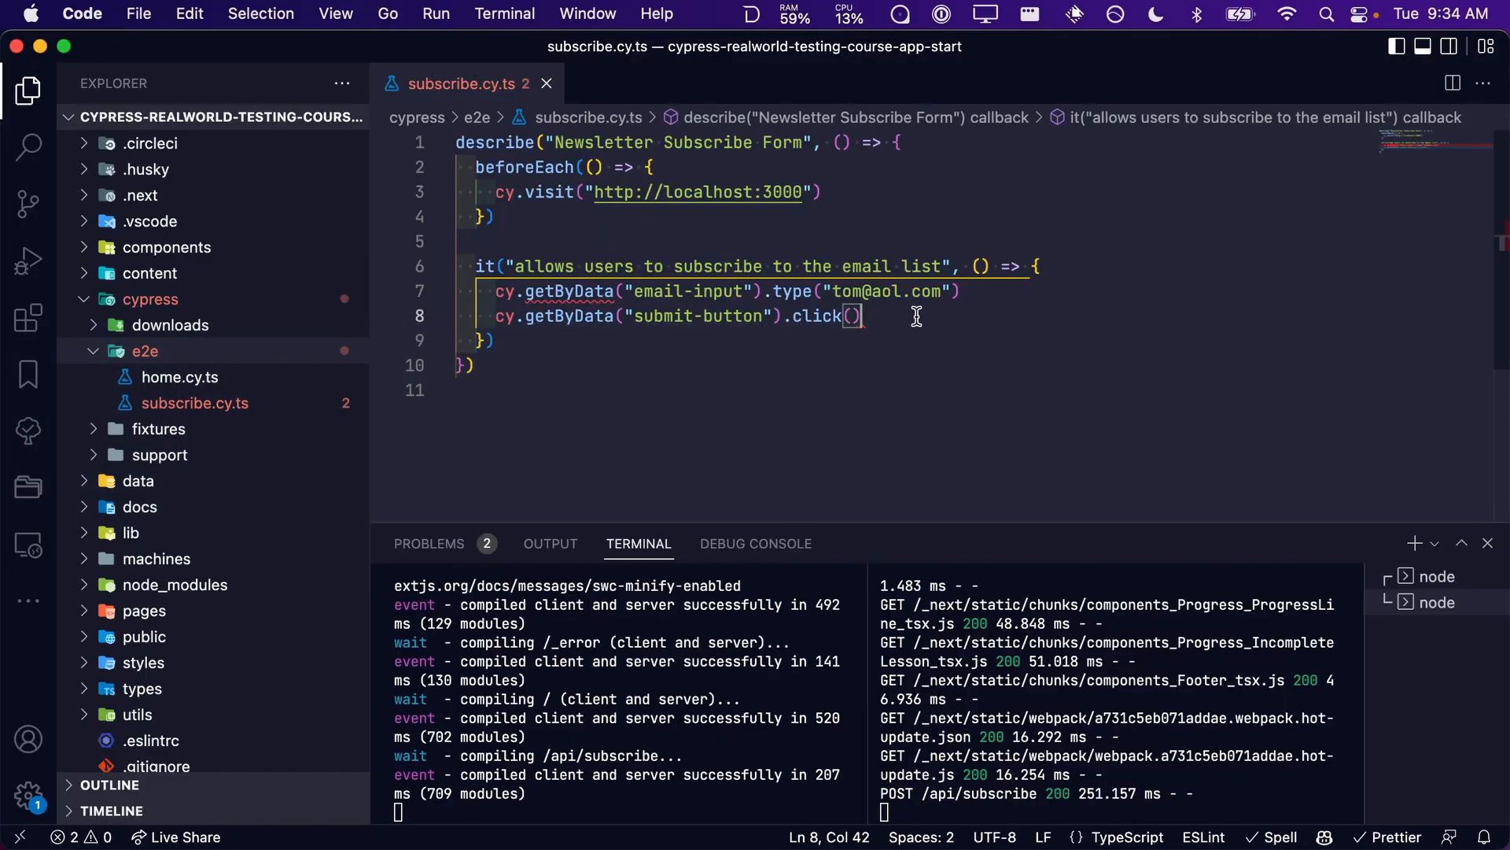
text(cy.getByData("submit-button").should("have.attr", "disabled"))
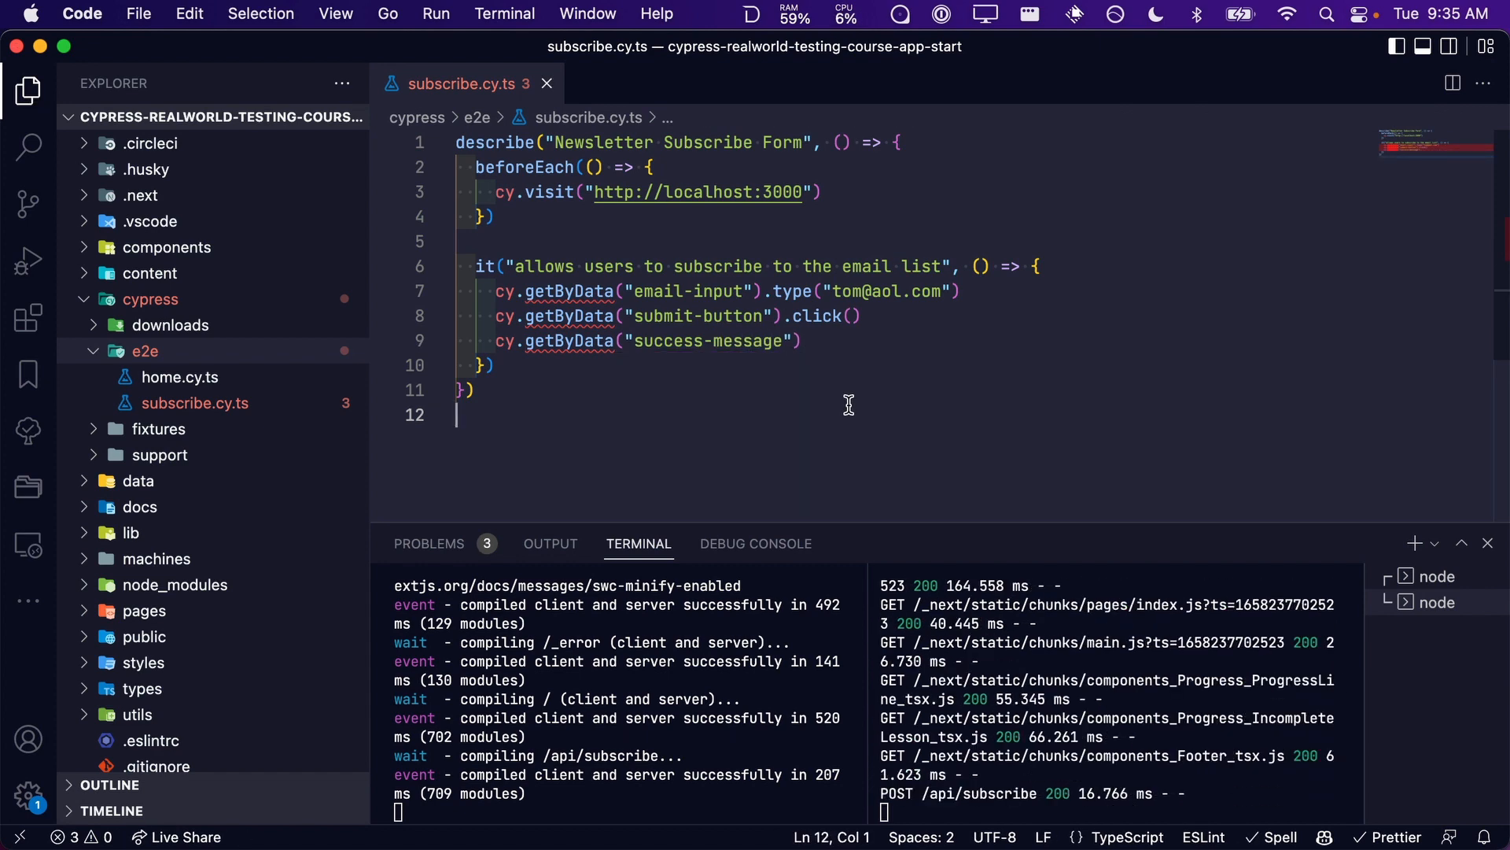
text(.should("be.visible"))
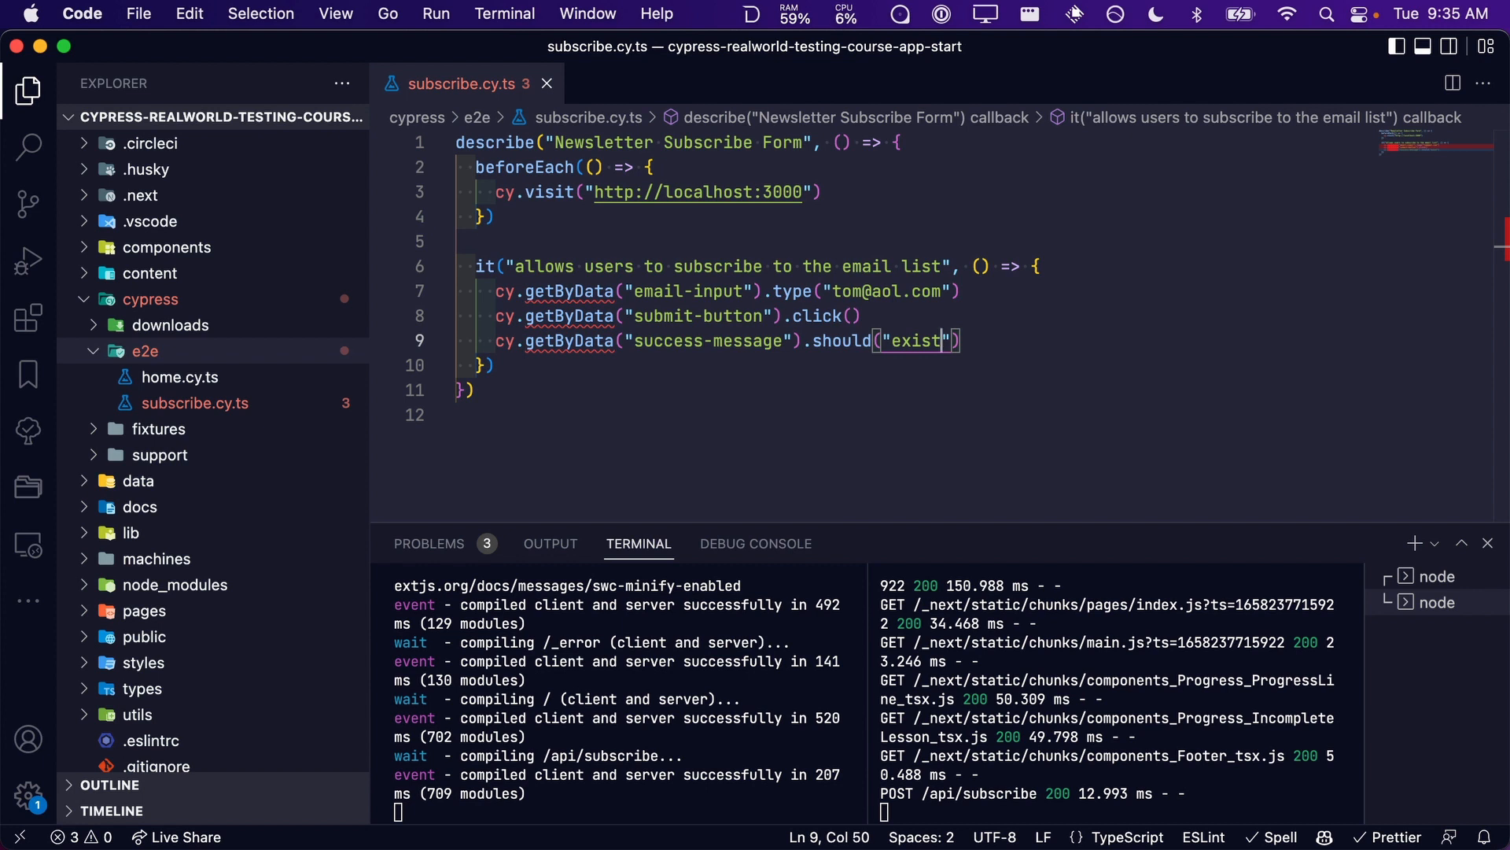
text().)
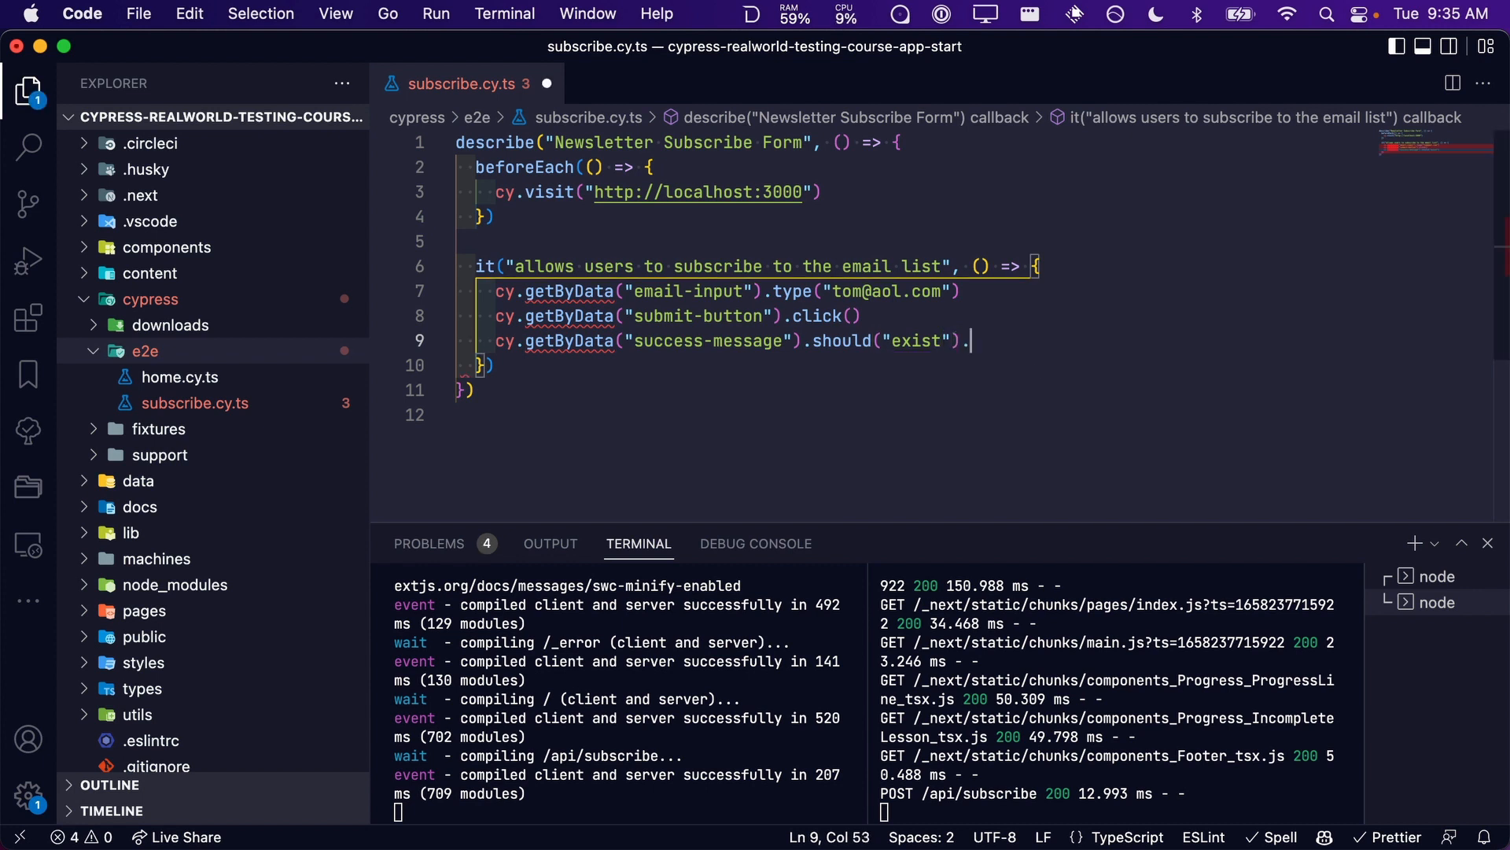
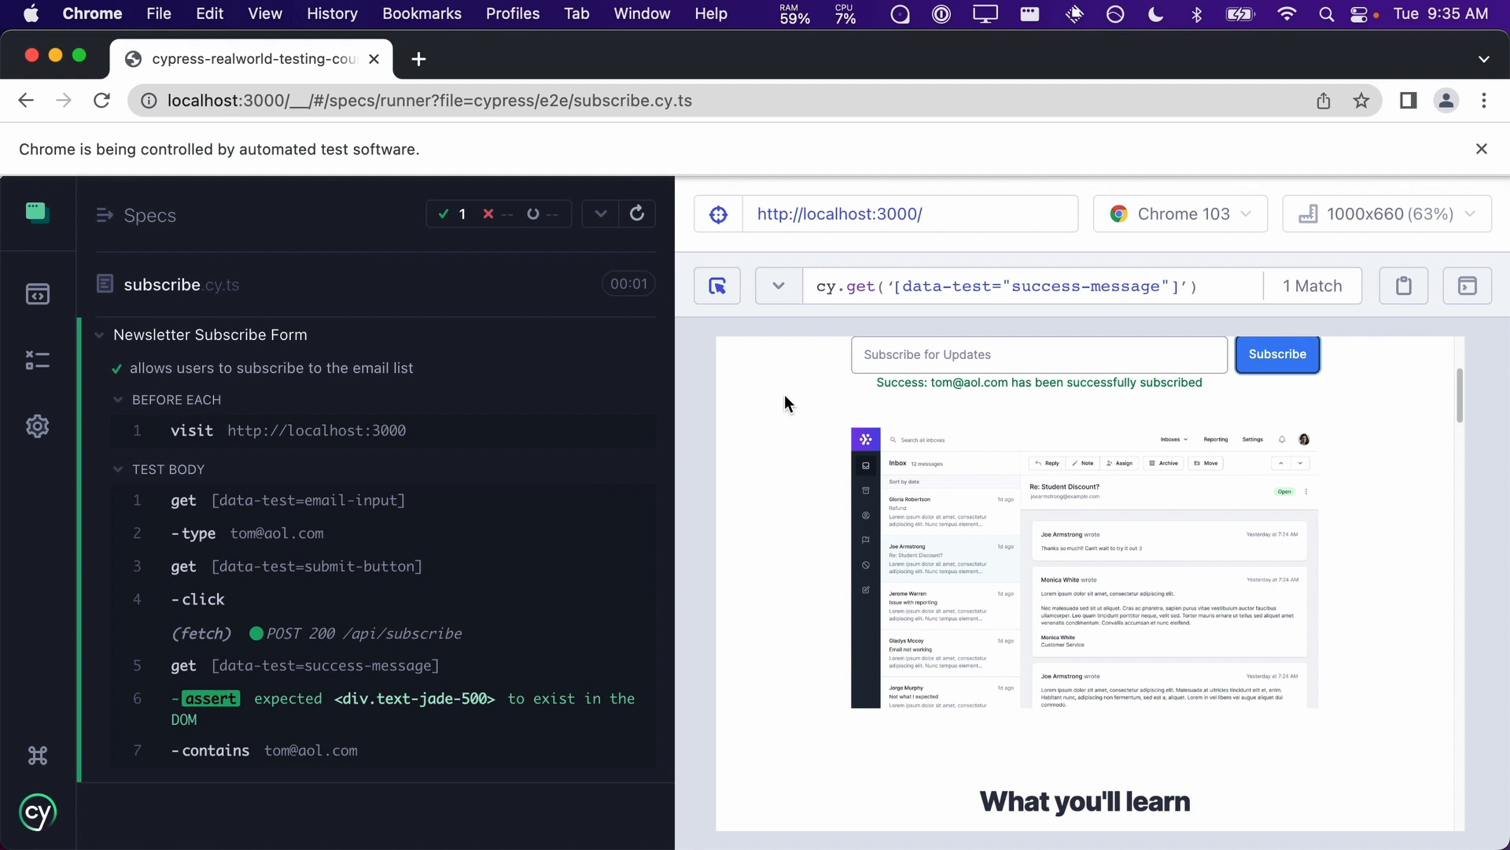
Scroll the command log to check the passing assert and contains commands.
scroll(down, 3)
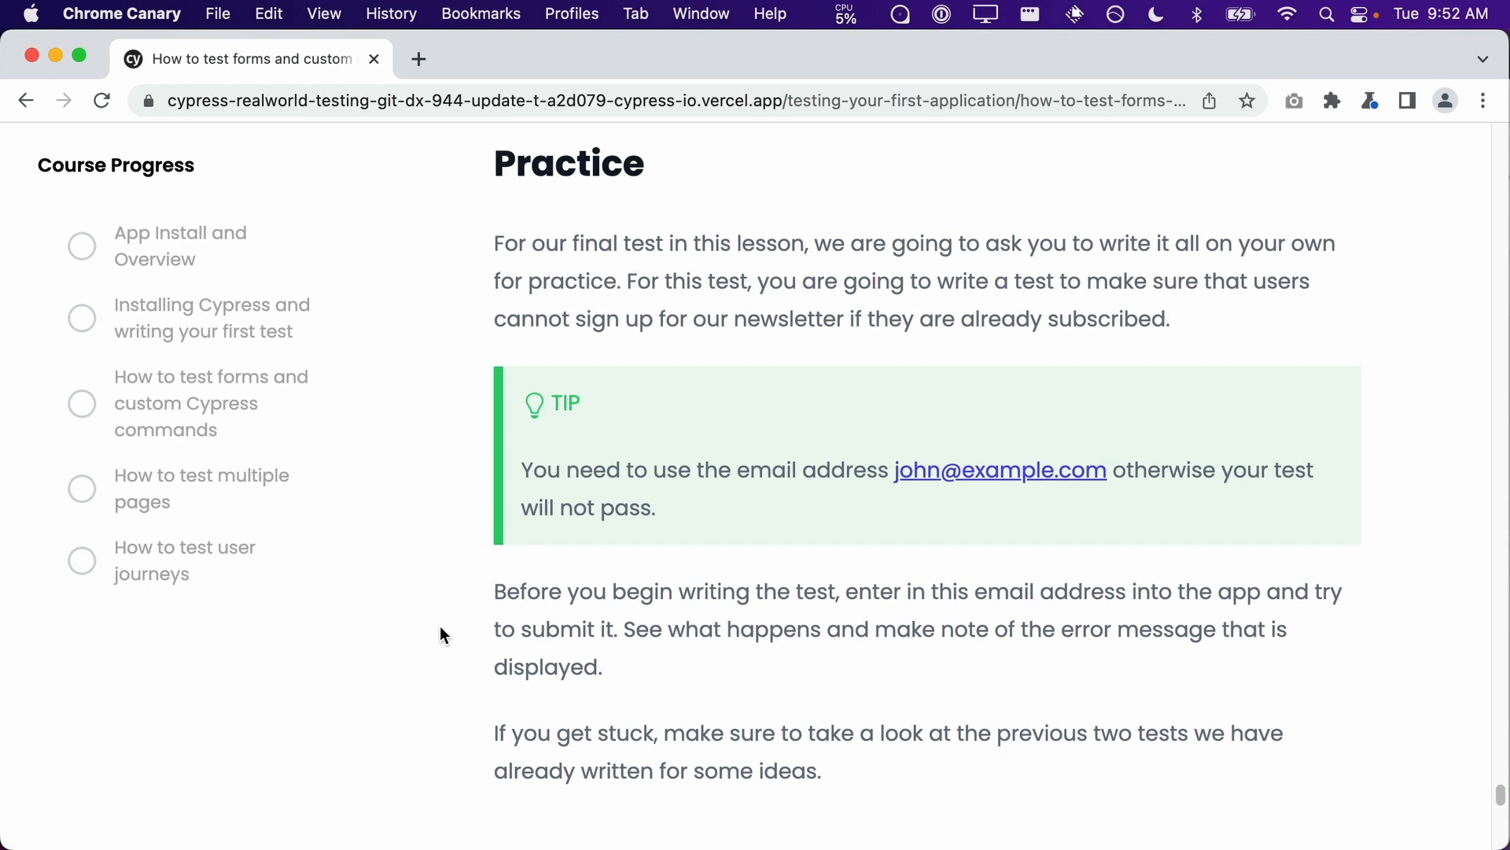
mouse_move(494, 605)
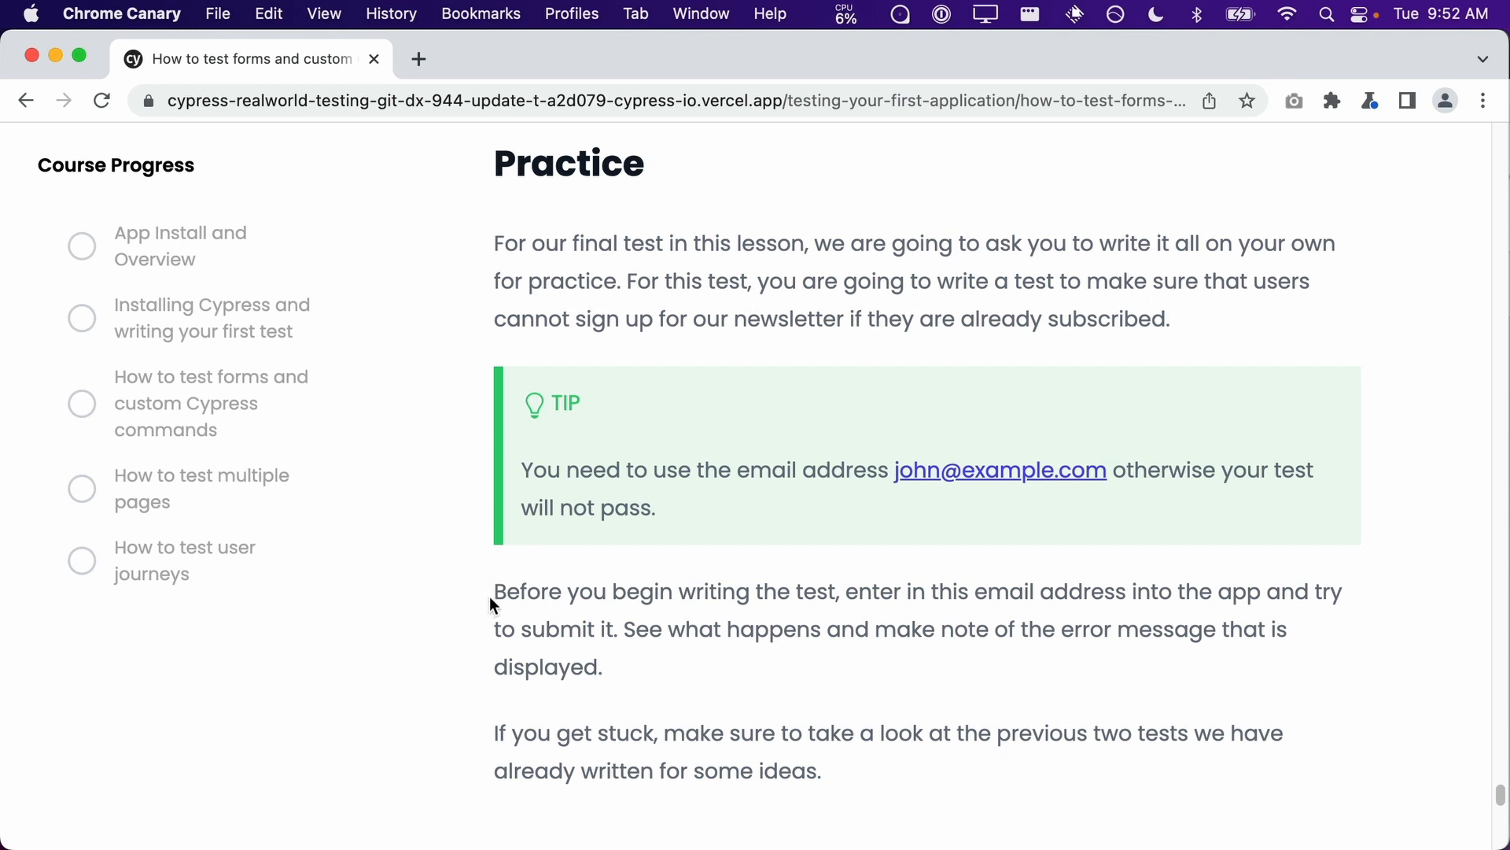